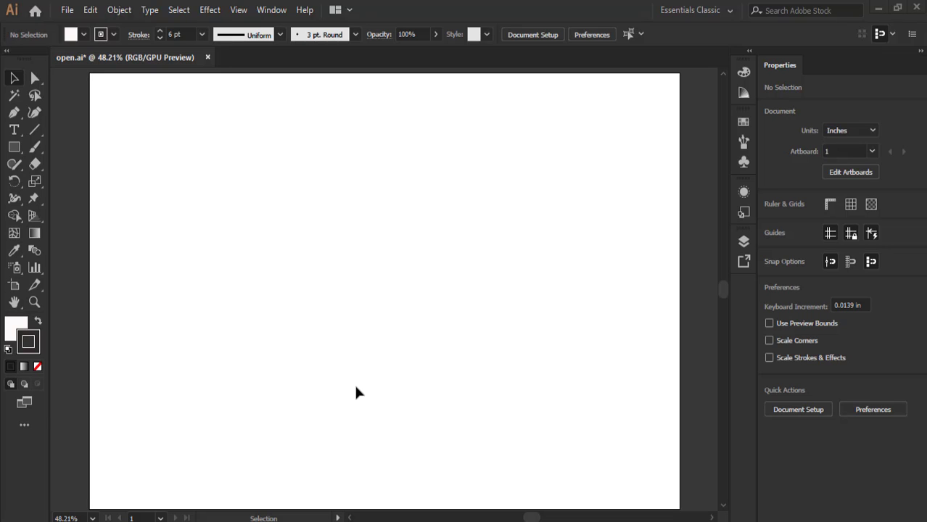
Step: Start File > Place and choose showcase.png from the img folder
click(69, 12)
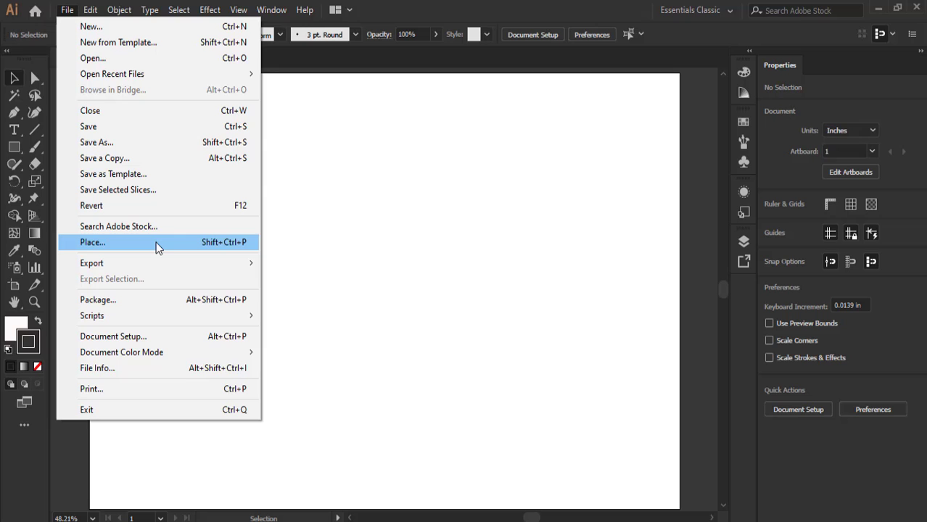
click(93, 242)
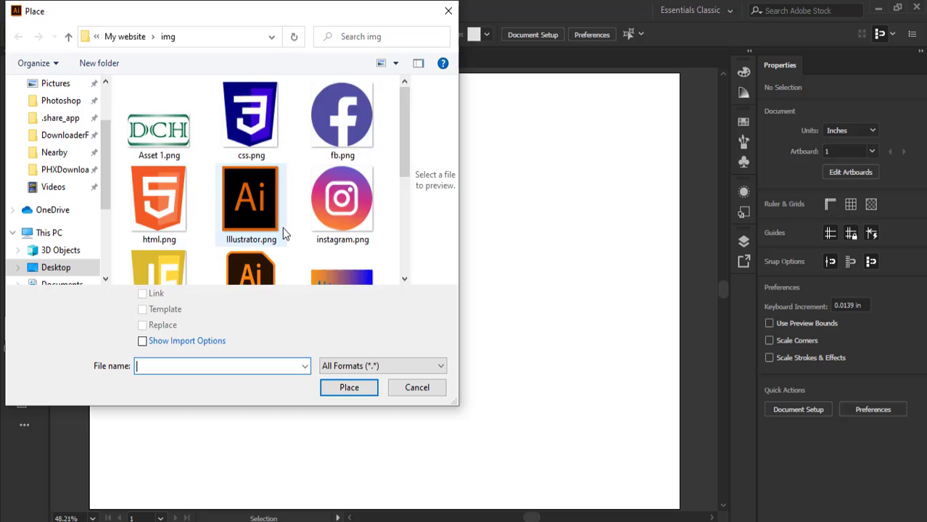
scroll(down, 3)
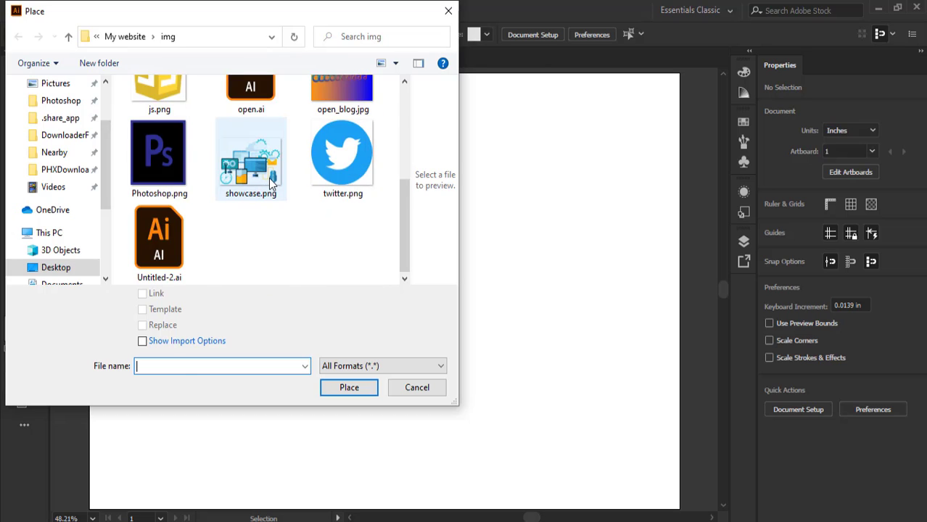
click(250, 156)
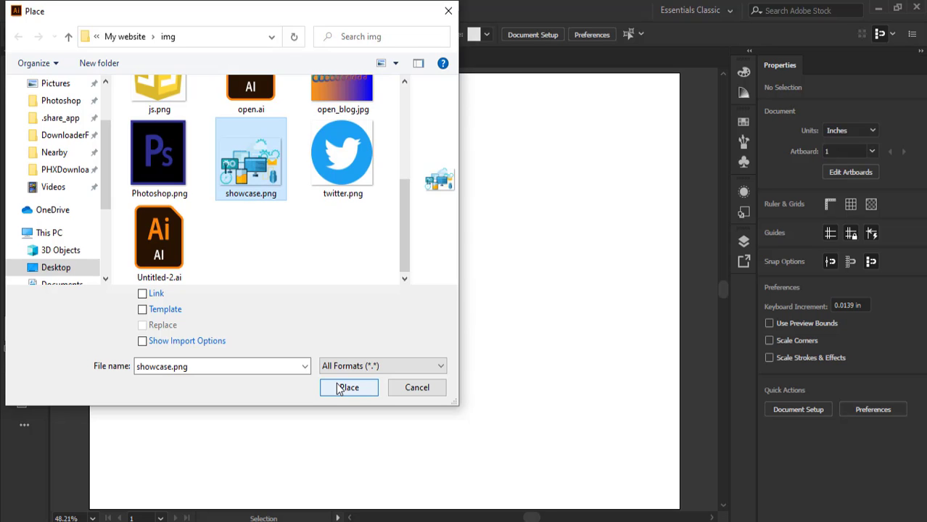
Step: Place showcase.png on the artboard and scale it down to fit
click(348, 387)
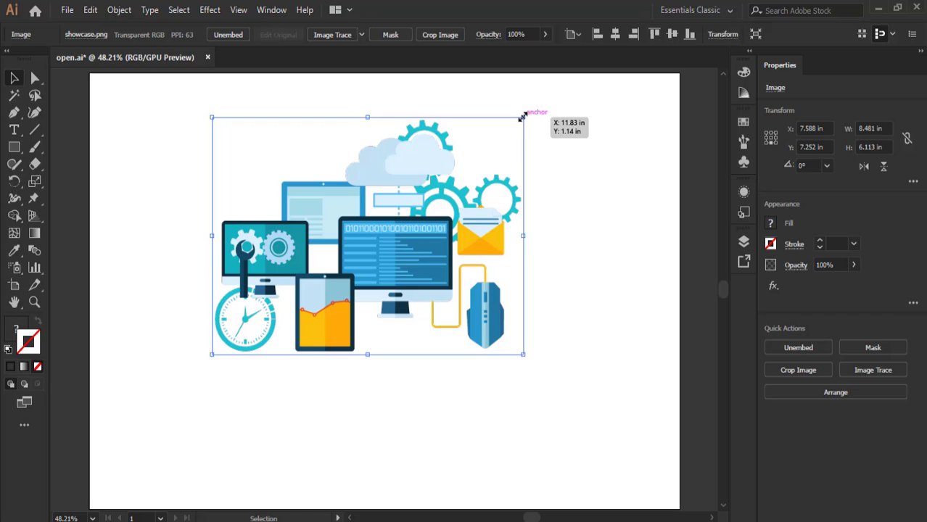
drag(522, 116, 464, 179)
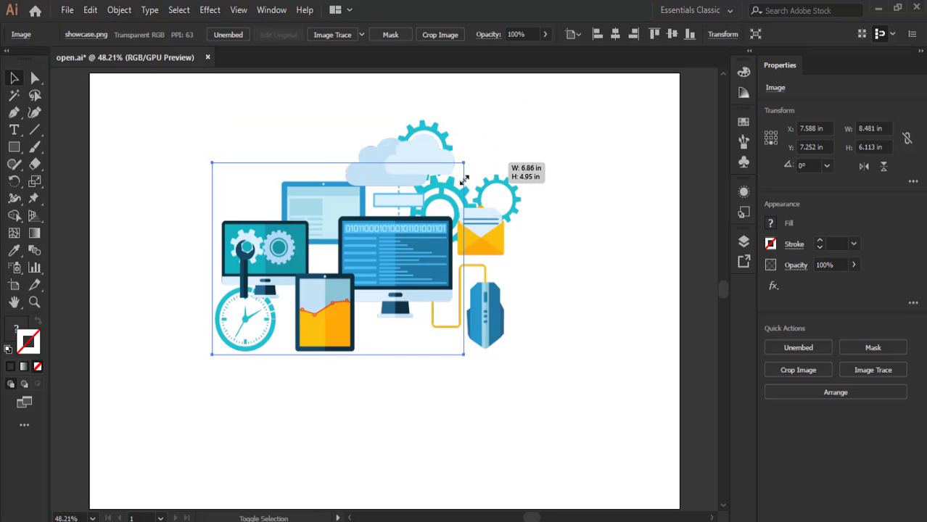
drag(464, 165, 388, 219)
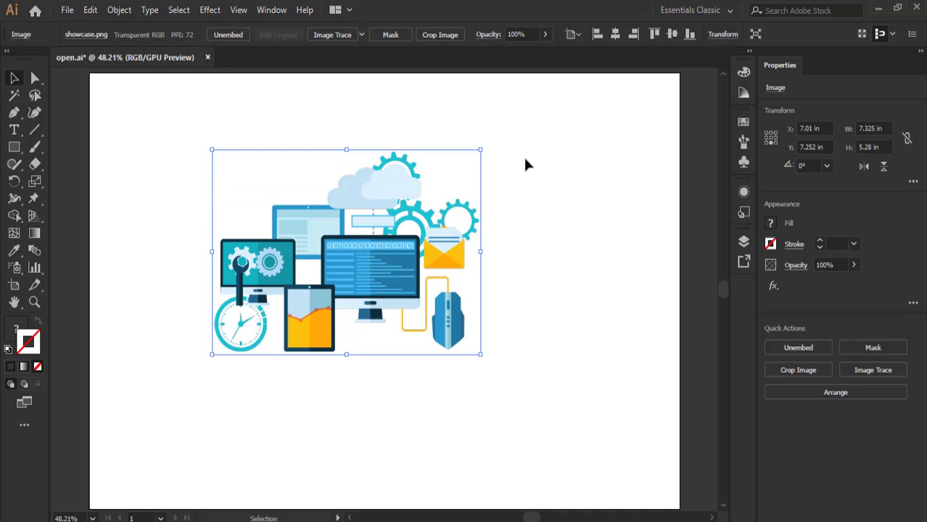
mouse_move(483, 159)
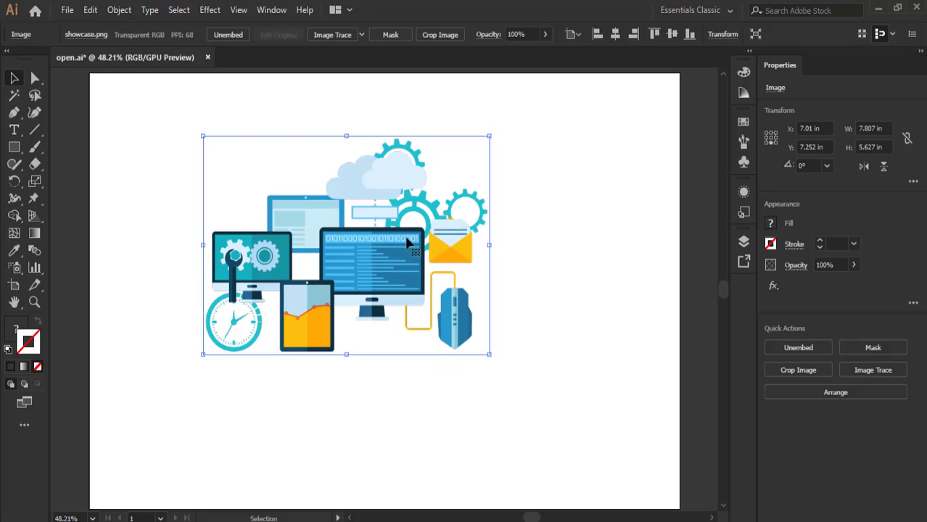
mouse_move(443, 45)
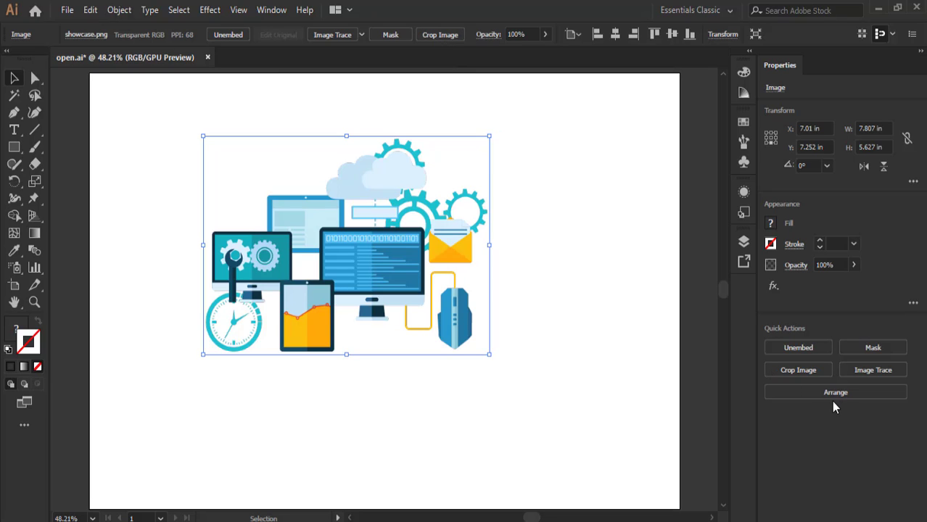
click(798, 370)
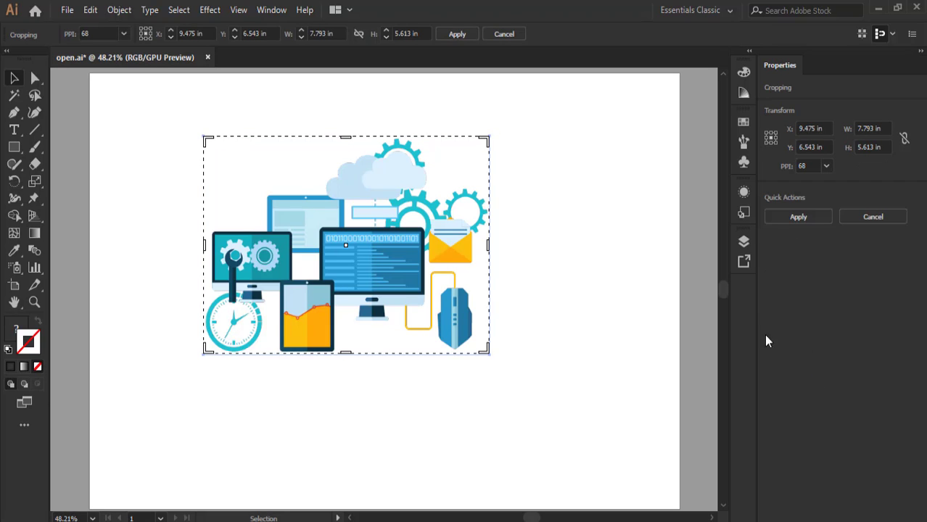
mouse_move(476, 250)
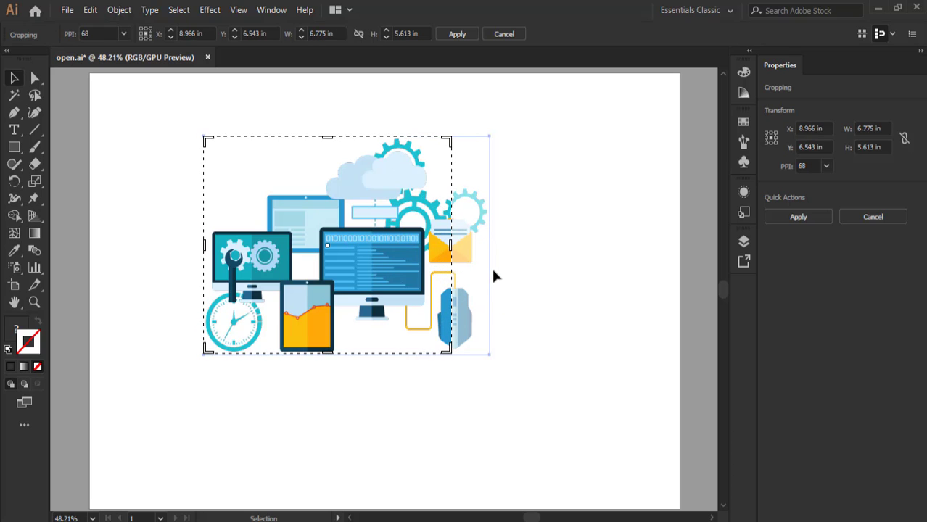
mouse_move(470, 69)
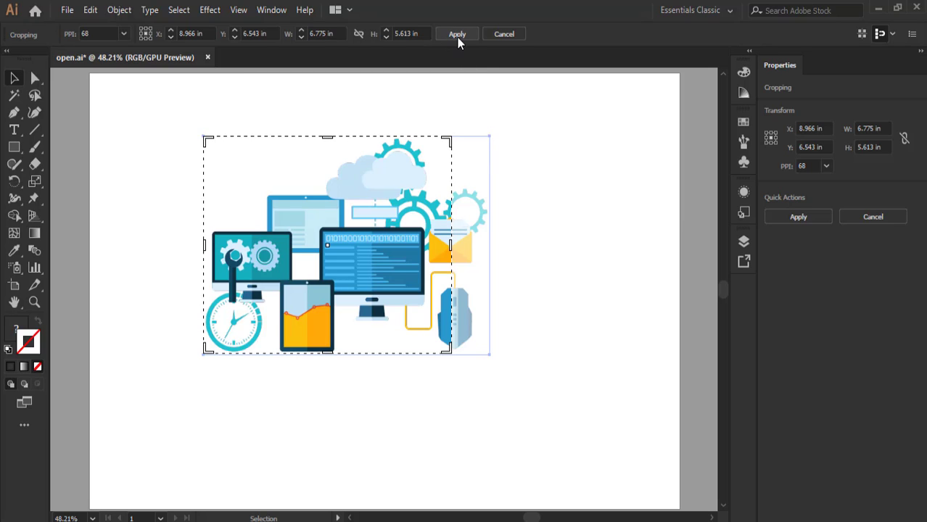
mouse_move(798, 218)
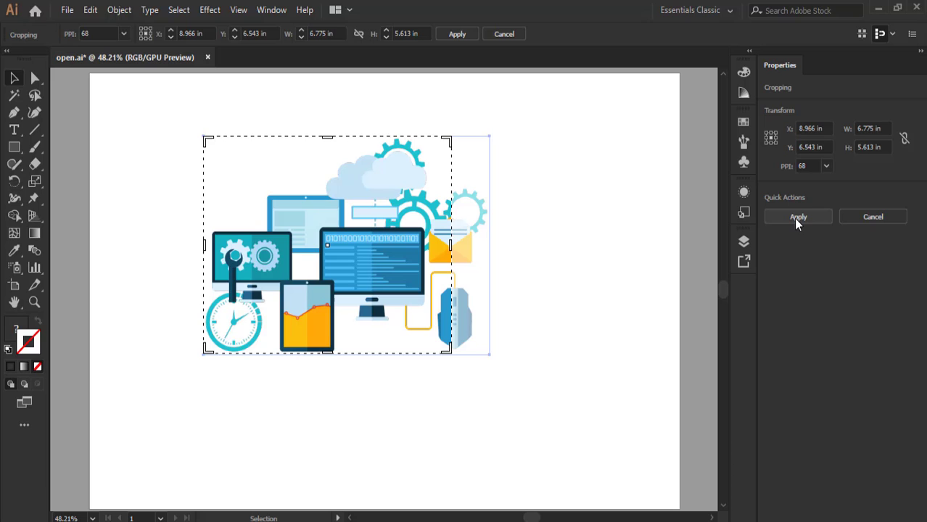
mouse_move(560, 291)
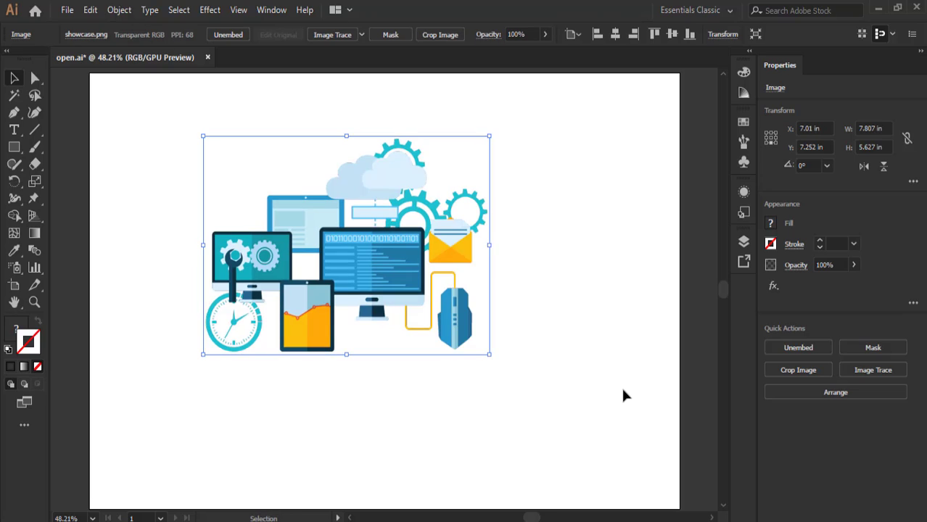
mouse_move(409, 331)
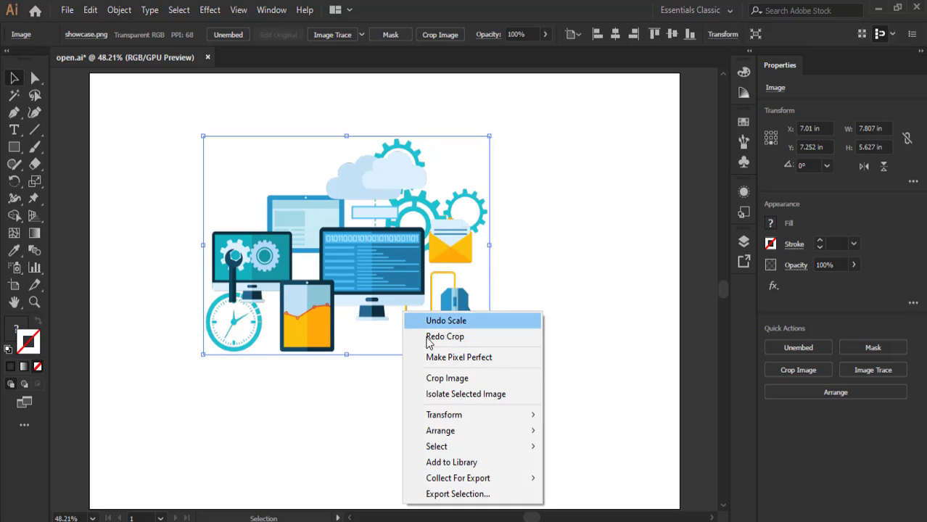
mouse_move(441, 430)
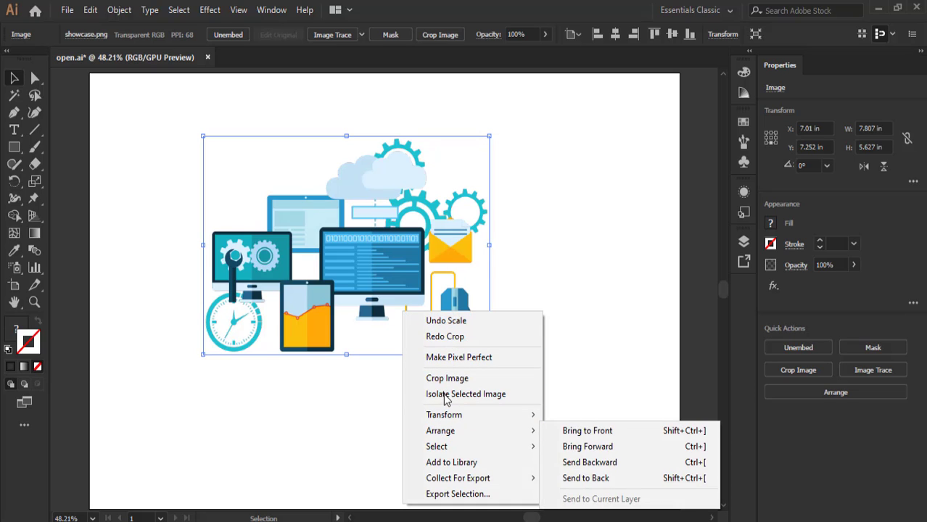
mouse_move(448, 379)
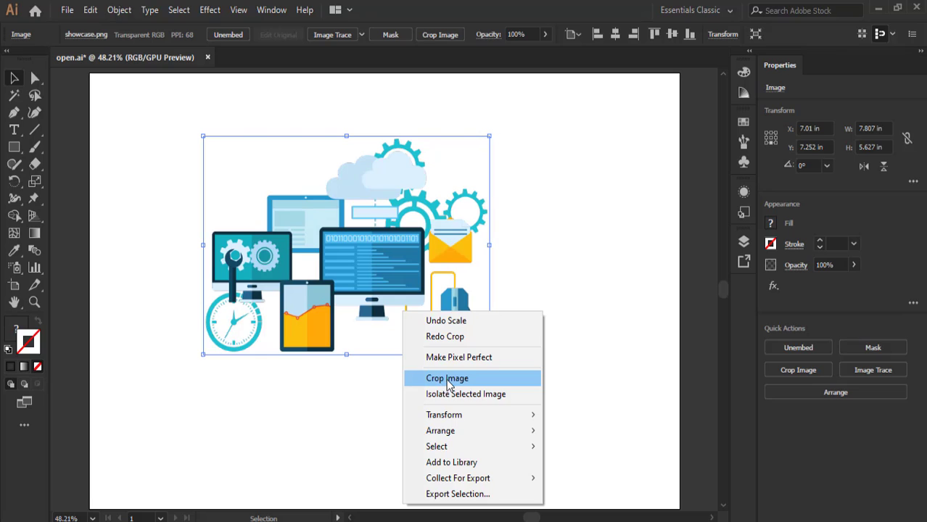
Step: Re-enter Crop Image mode on the illustration without changing its bounds
click(446, 377)
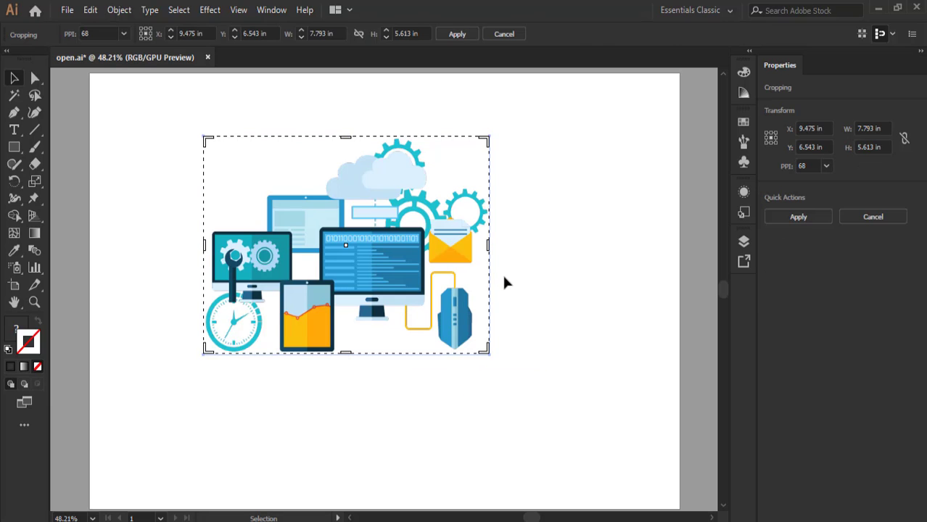
mouse_move(490, 248)
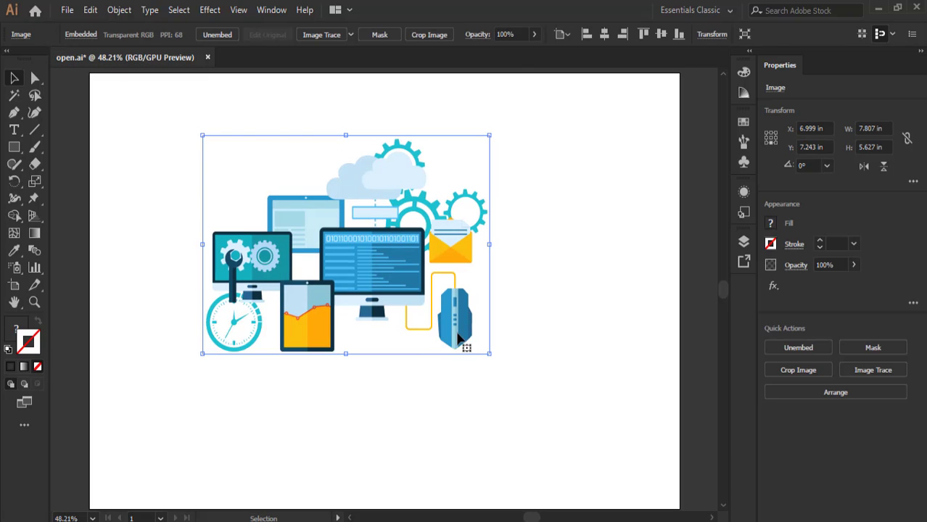
mouse_move(451, 338)
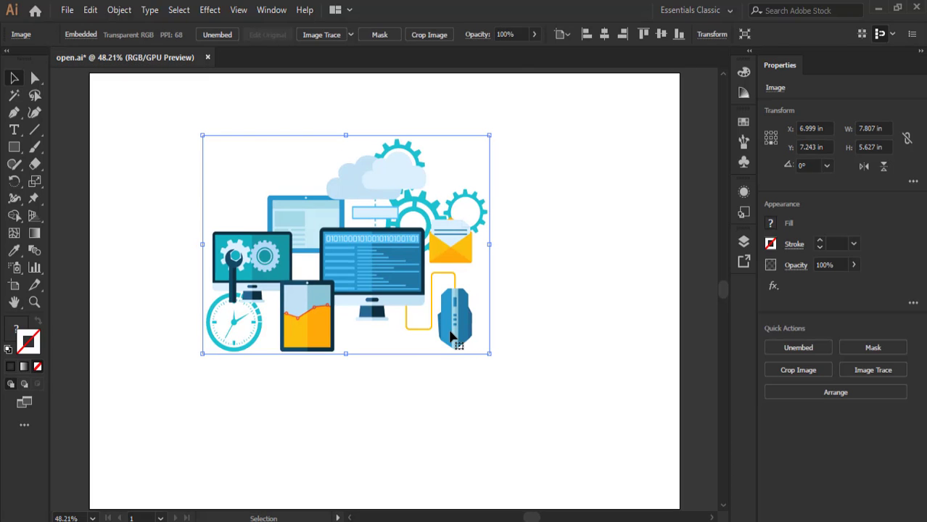
mouse_move(421, 376)
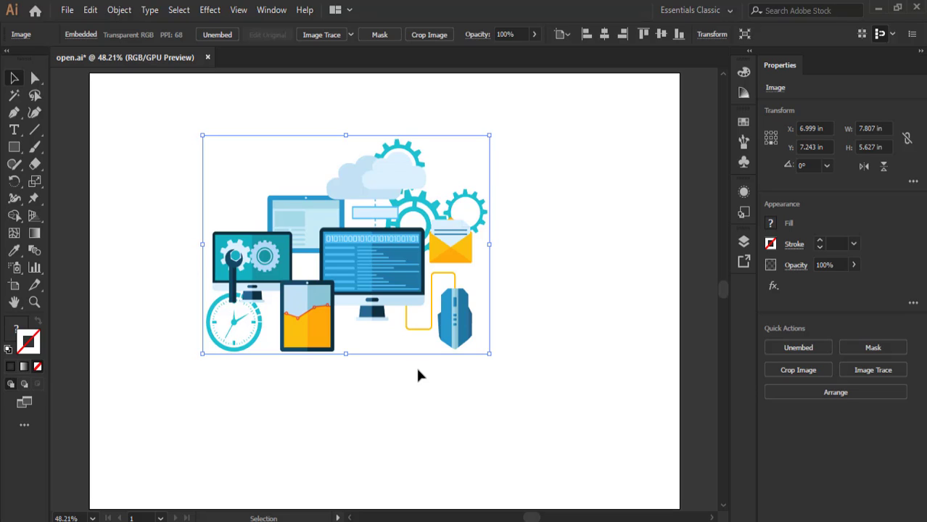
mouse_move(9, 153)
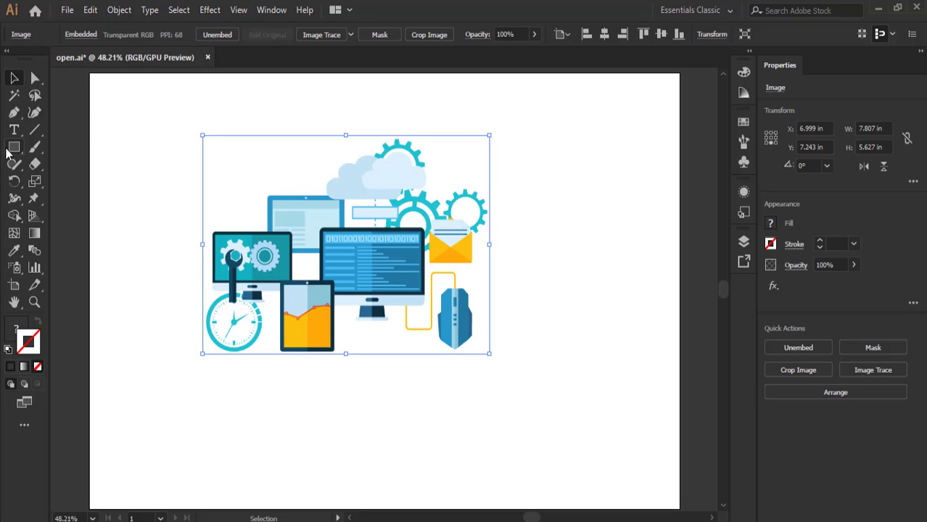
Step: Draw a large circle with the Ellipse tool and centre it over the illustration
click(12, 147)
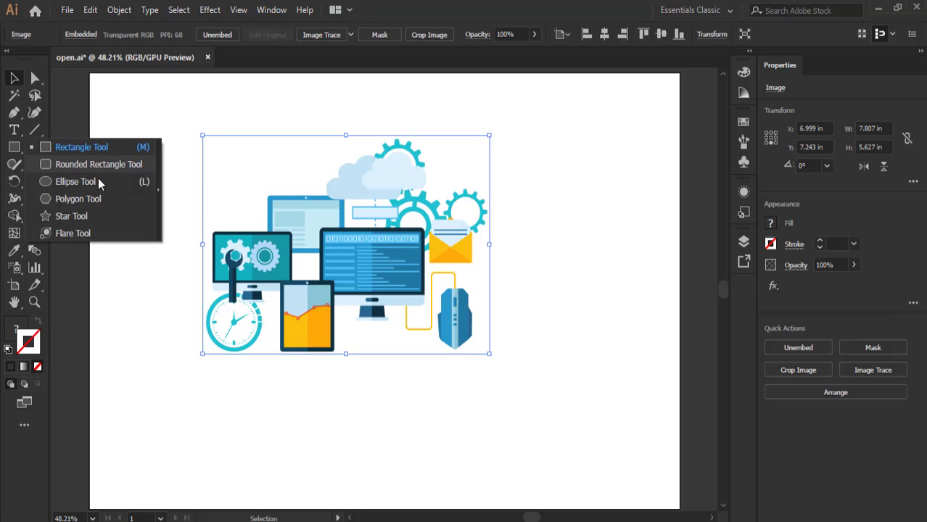
click(72, 181)
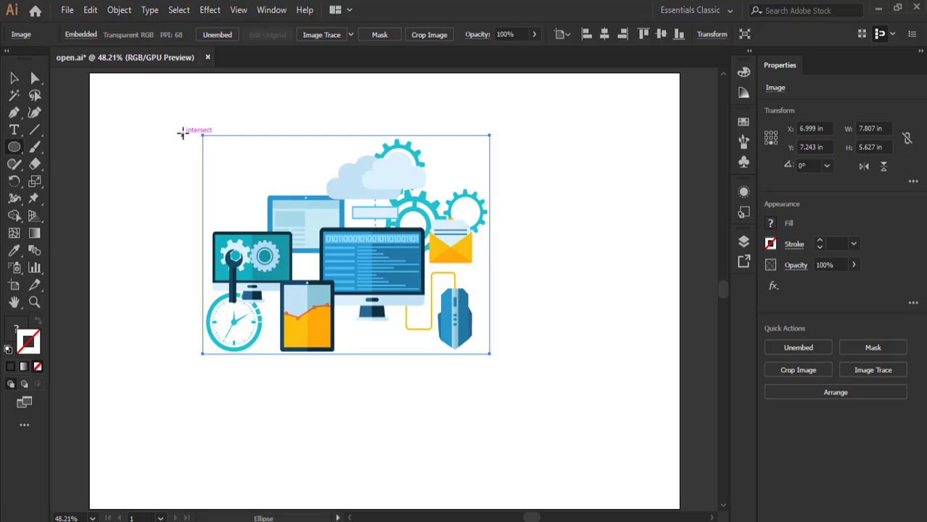
drag(182, 134, 422, 425)
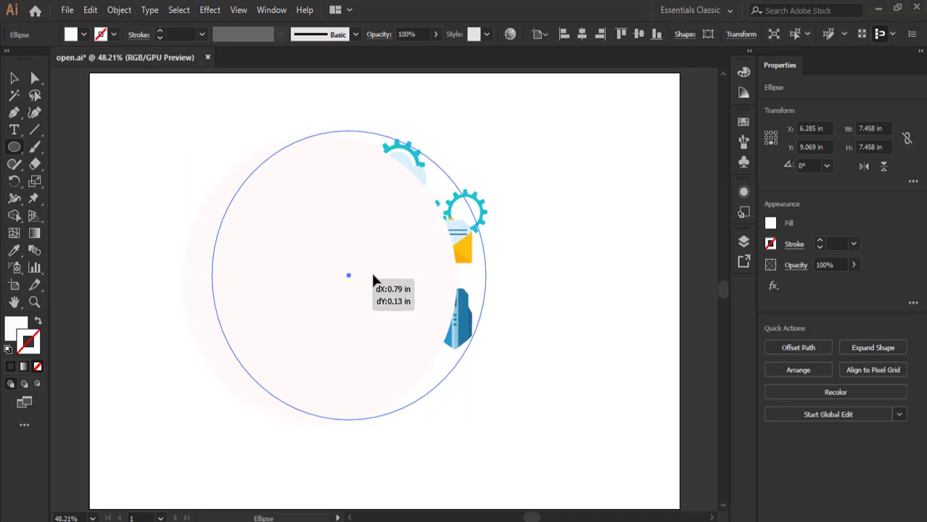
drag(348, 276, 363, 279)
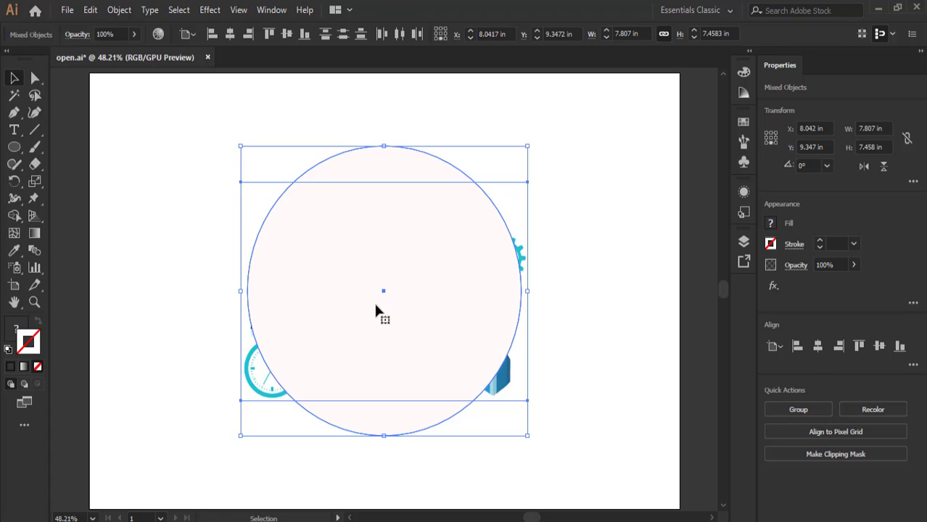
mouse_move(380, 320)
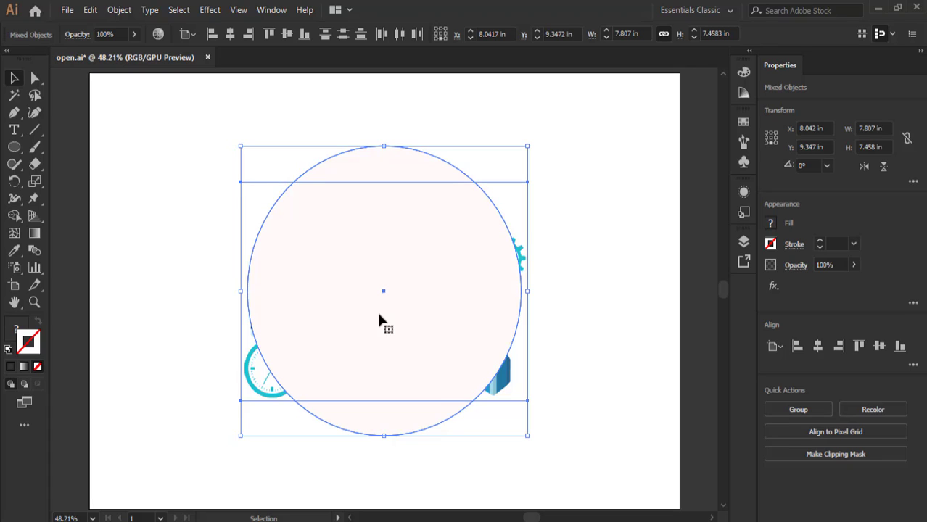
mouse_move(493, 341)
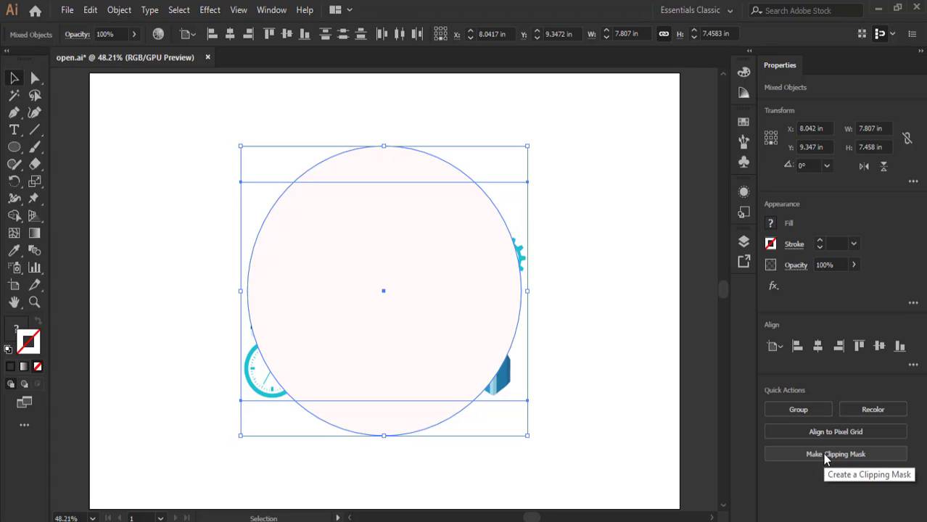
mouse_move(413, 363)
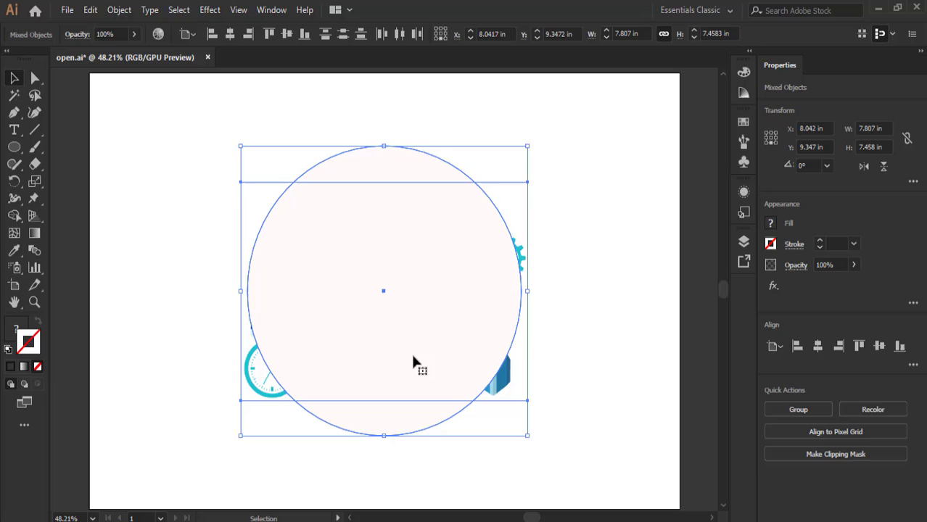
Step: Make a clipping mask so the circle clips the illustration
right_click(414, 362)
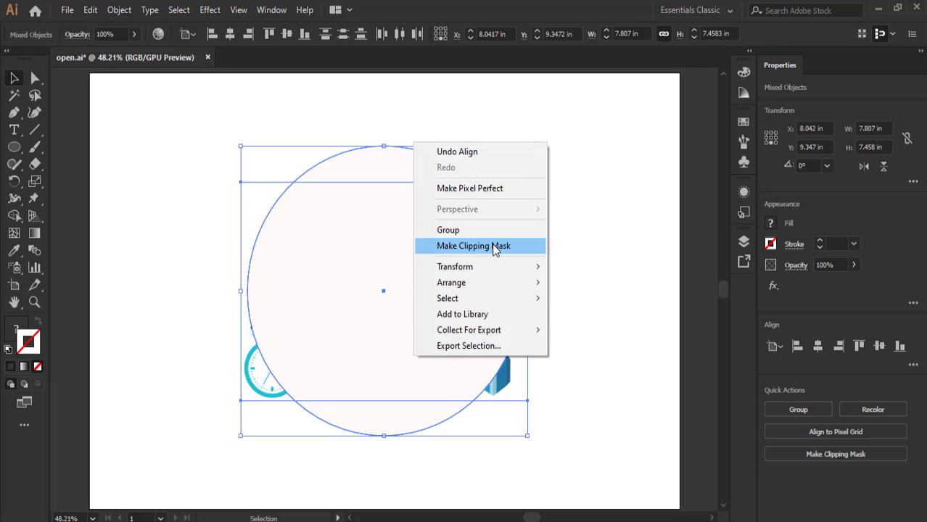
click(467, 247)
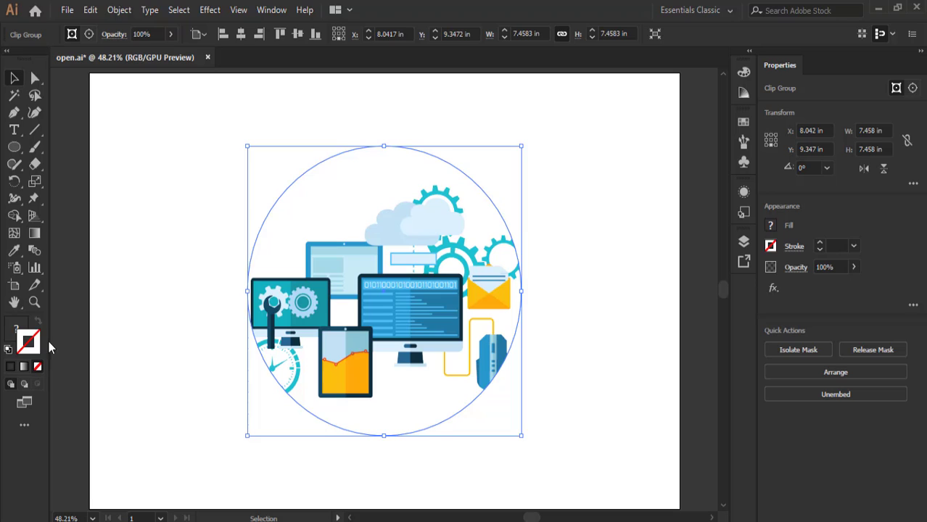
mouse_move(29, 355)
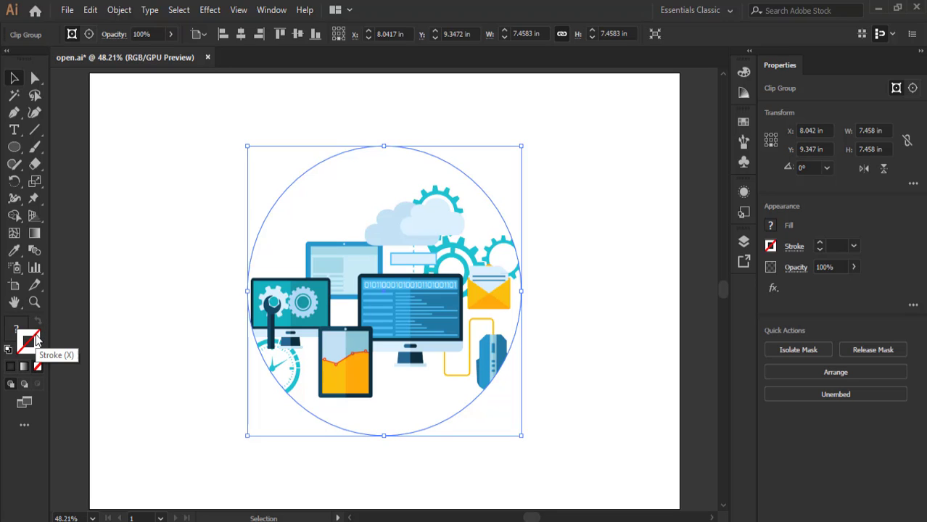
mouse_move(261, 226)
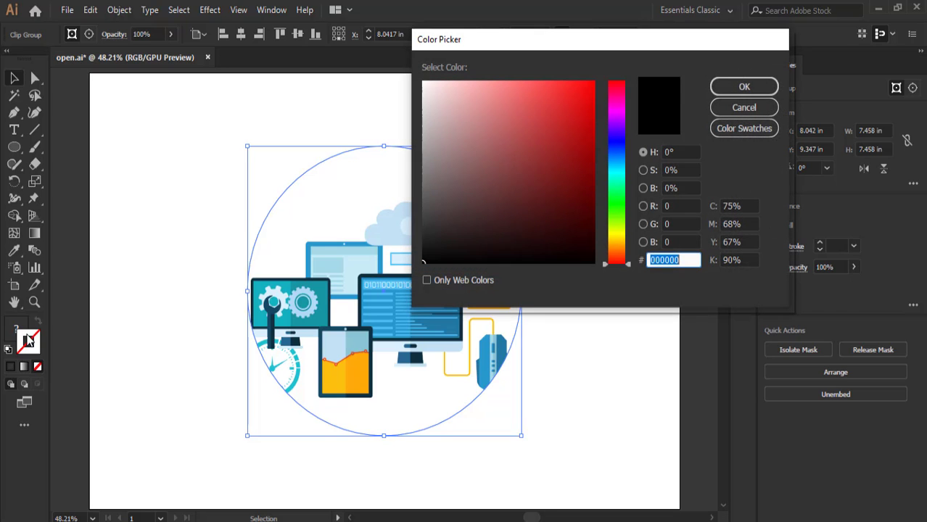
Step: Pick a bright olive-yellow stroke colour in the Color Picker and confirm it
click(464, 252)
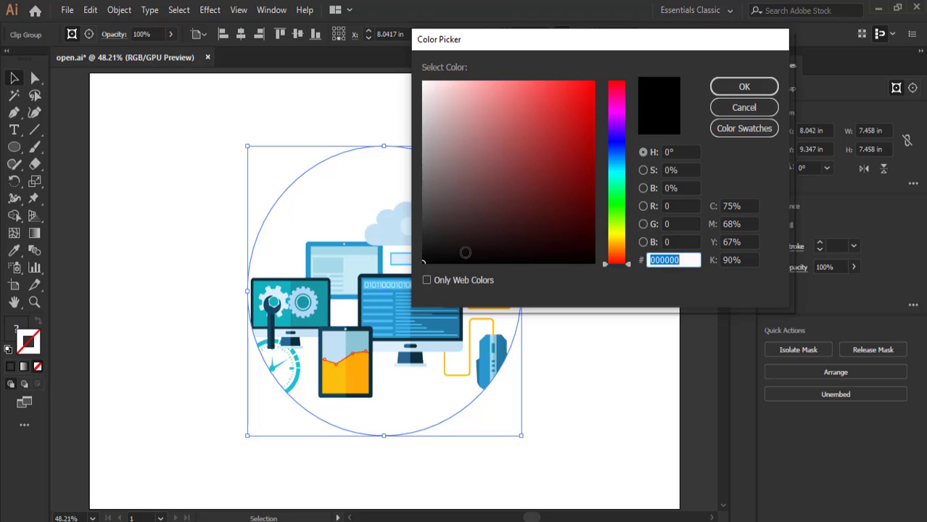
click(559, 137)
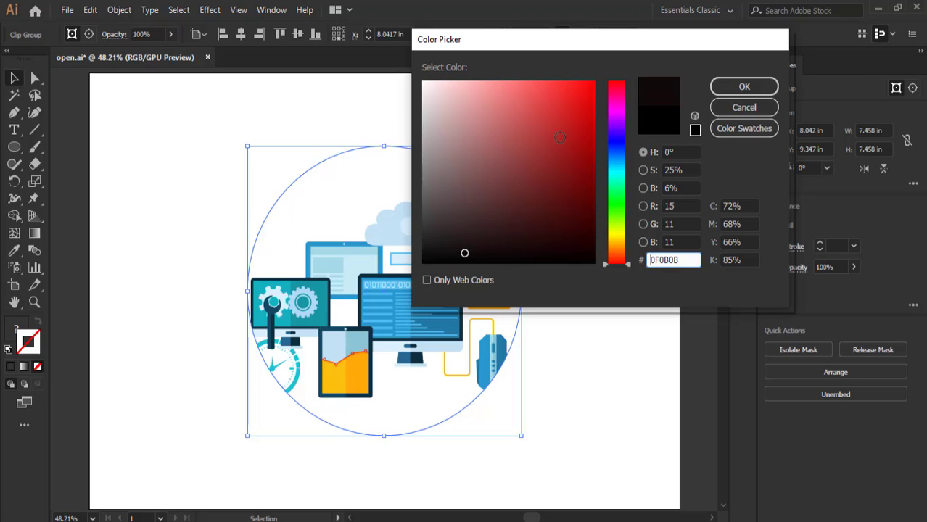
click(612, 244)
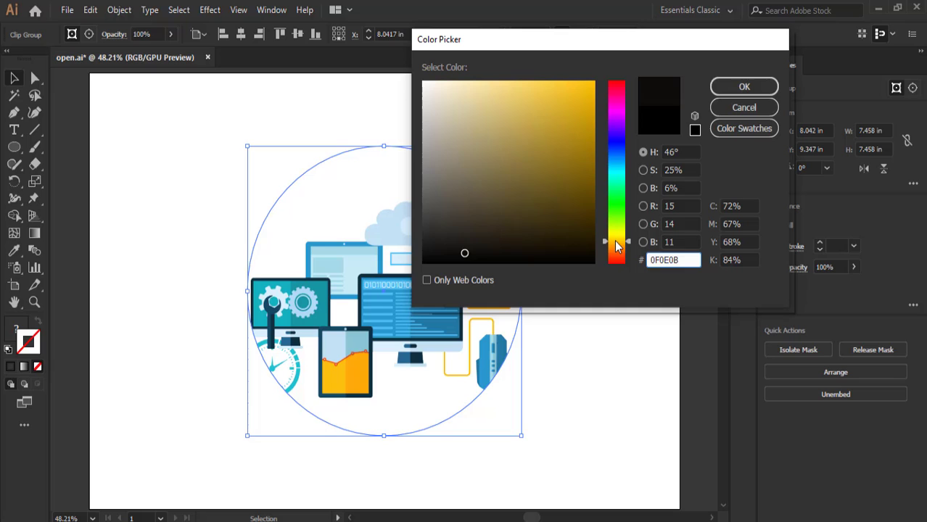
click(563, 134)
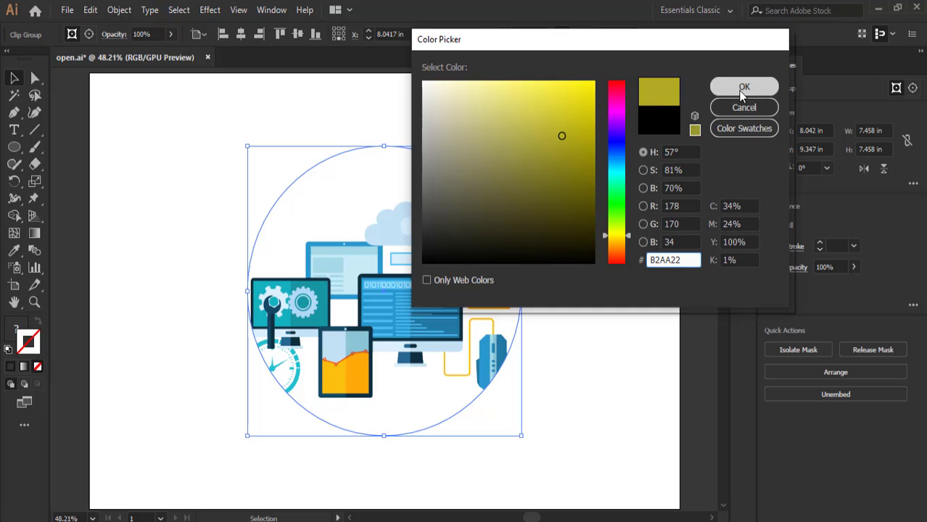
click(744, 85)
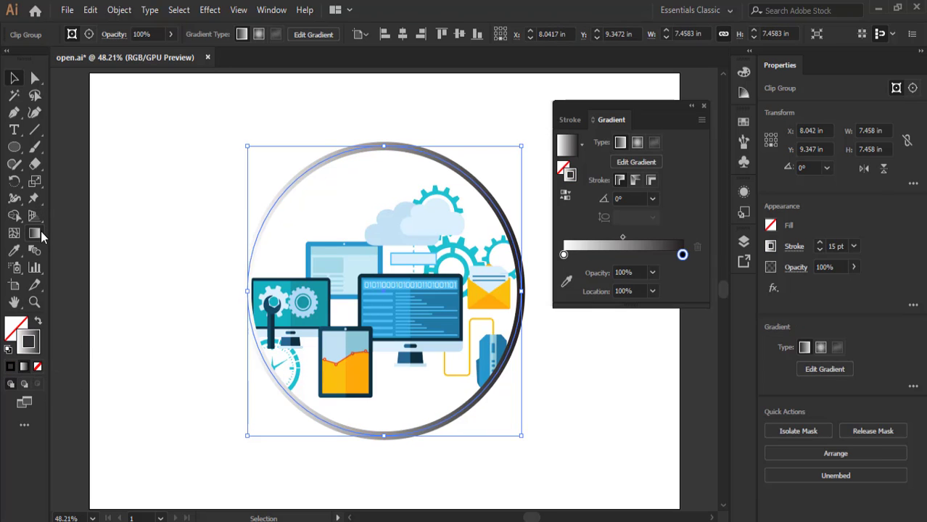
mouse_move(32, 234)
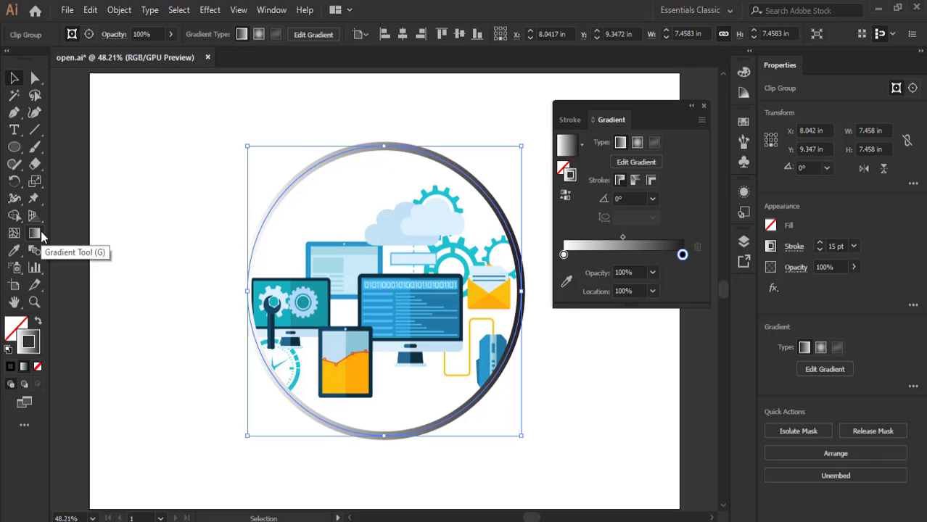
mouse_move(563, 256)
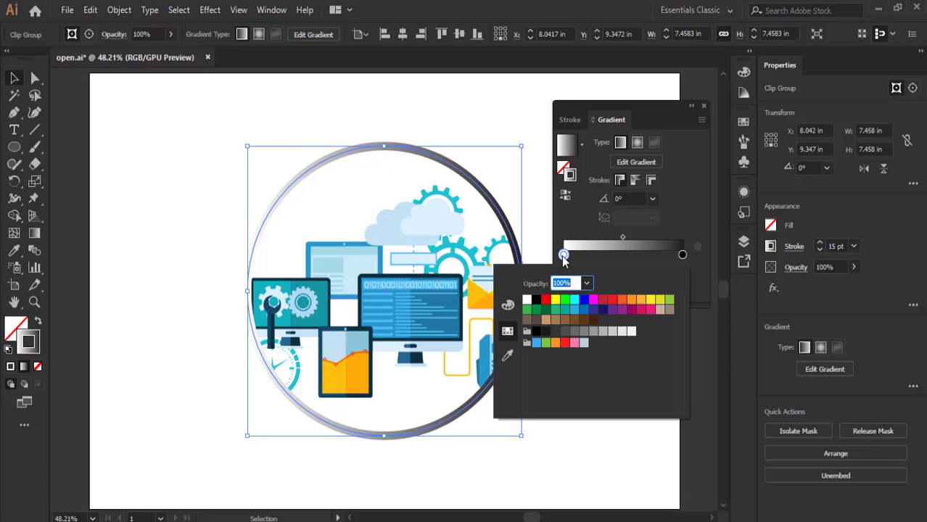
mouse_move(617, 322)
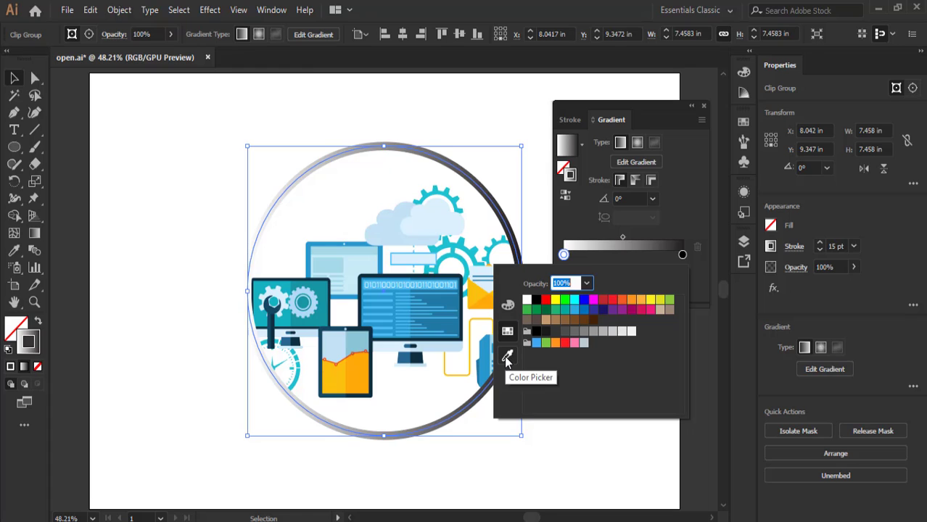
Step: Sample a colour from the illustration with the eyedropper for a gradient stop
click(505, 359)
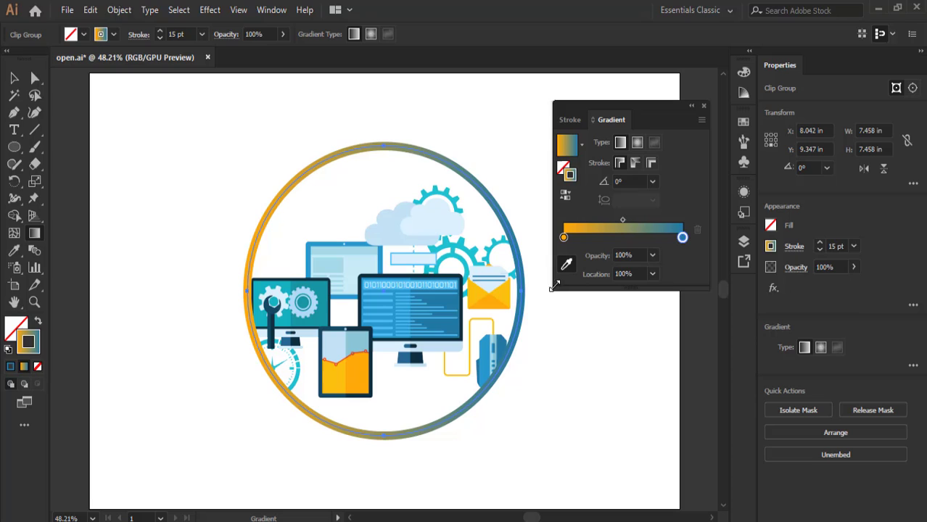
mouse_move(575, 249)
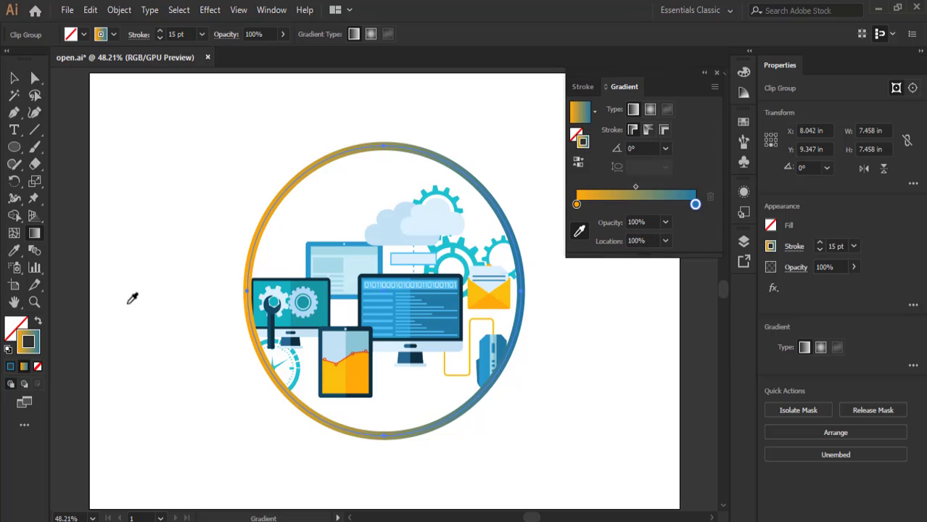
mouse_move(16, 341)
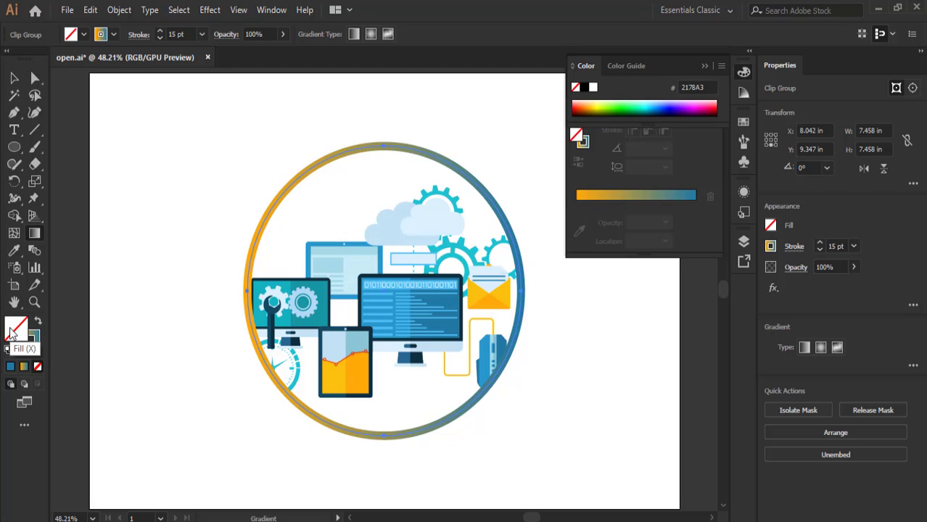
Step: Activate the circle's fill and set it to an olive-yellow shade in the Color Picker
click(626, 87)
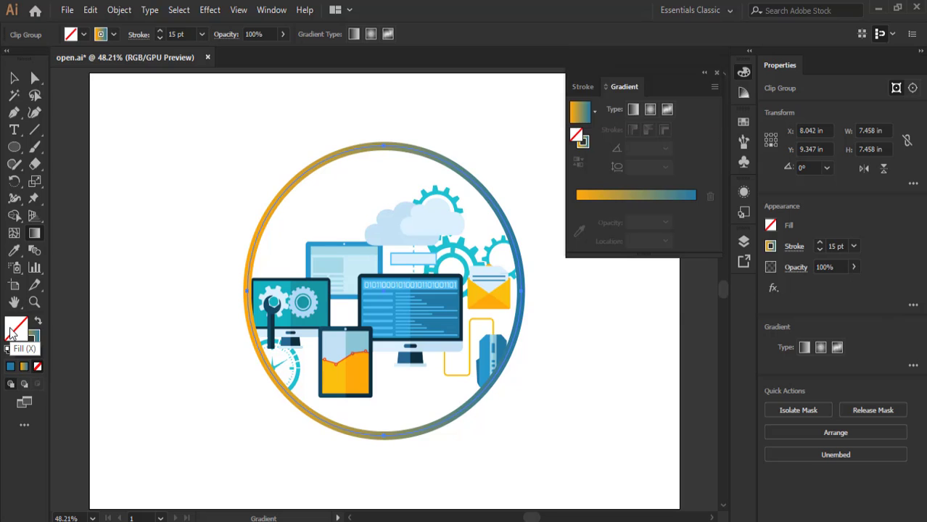
double_click(17, 328)
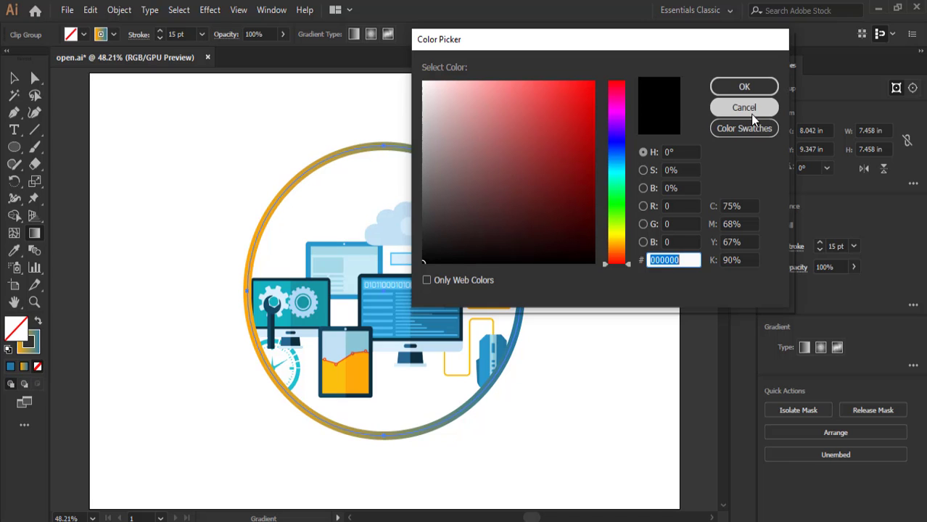
click(744, 107)
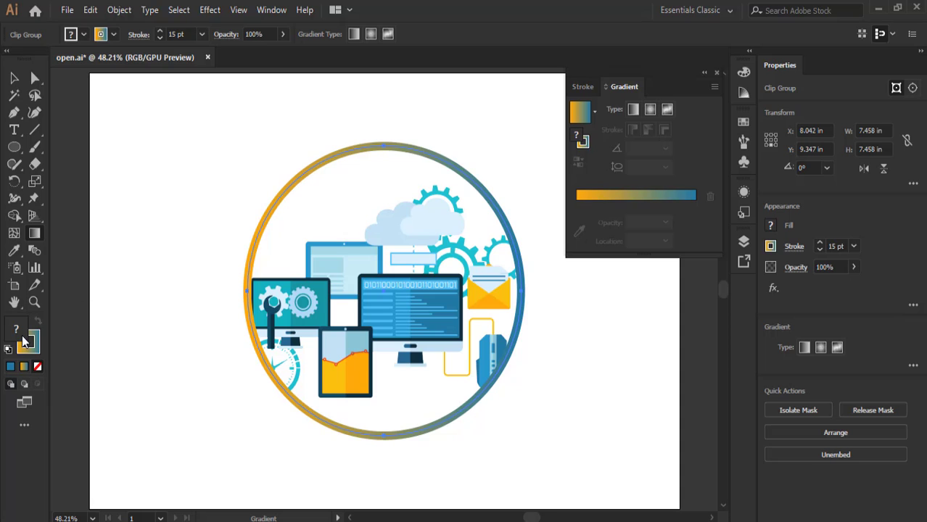
mouse_move(27, 340)
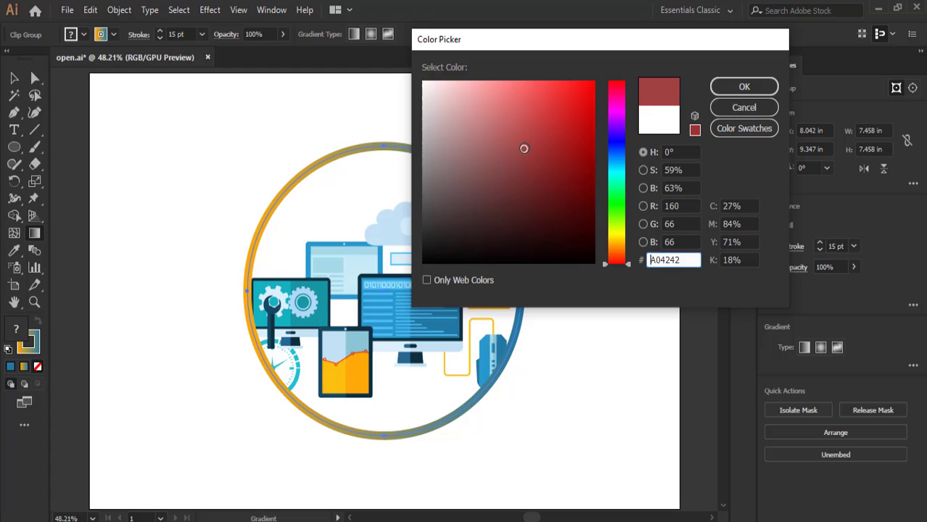
mouse_move(599, 157)
text(231D9E)
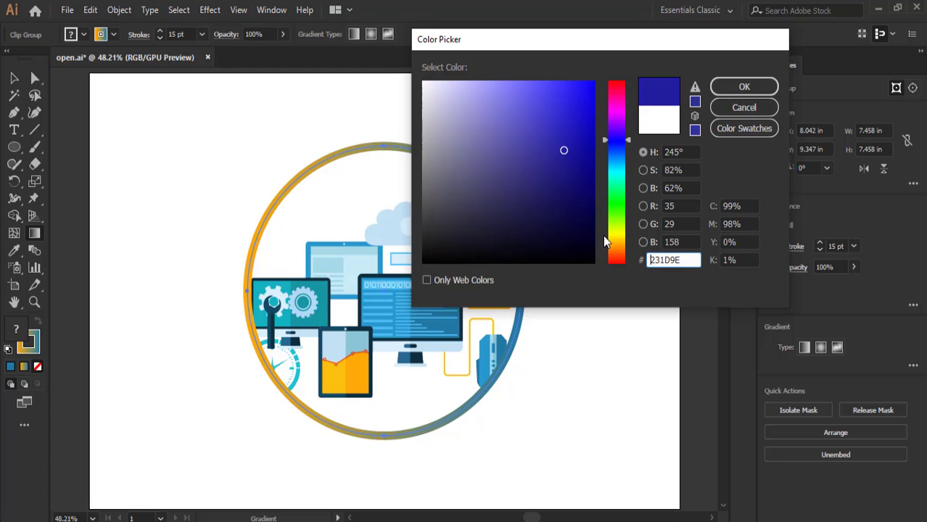
drag(606, 139, 606, 232)
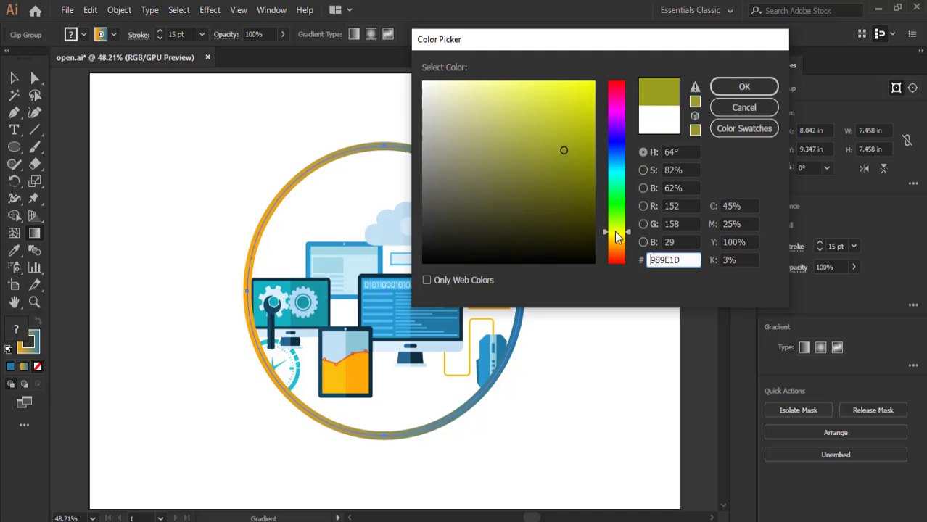
click(743, 85)
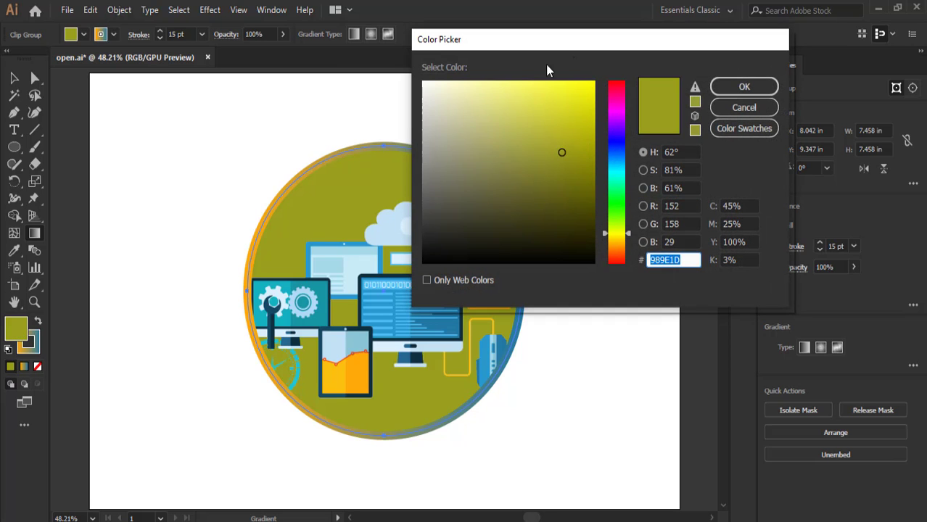
click(743, 86)
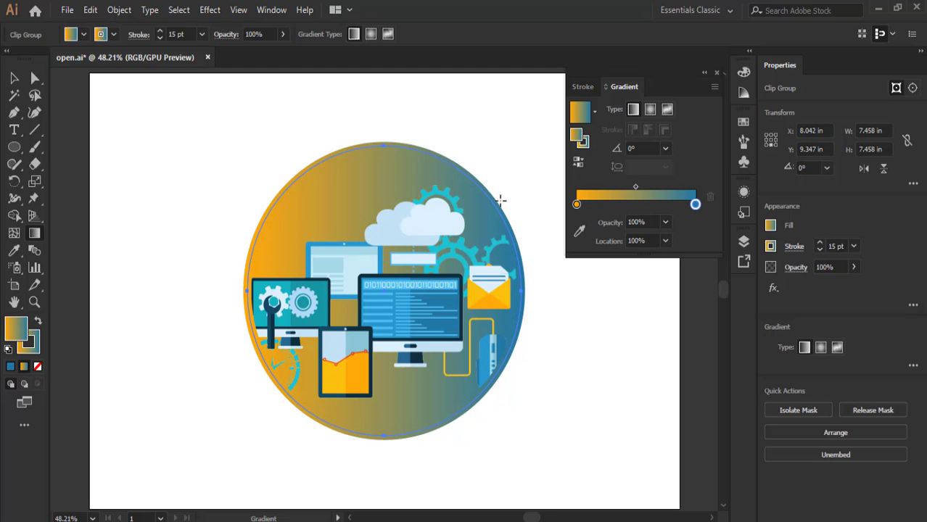
mouse_move(270, 196)
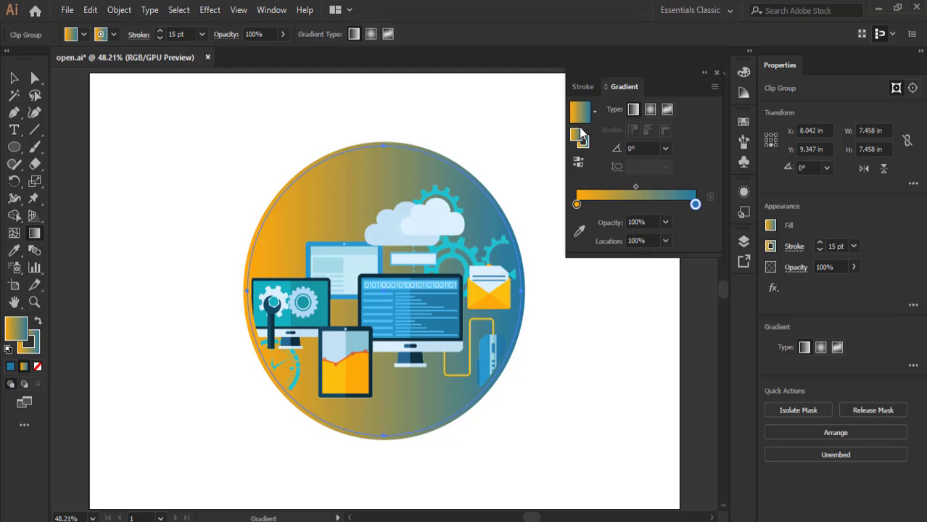
mouse_move(577, 163)
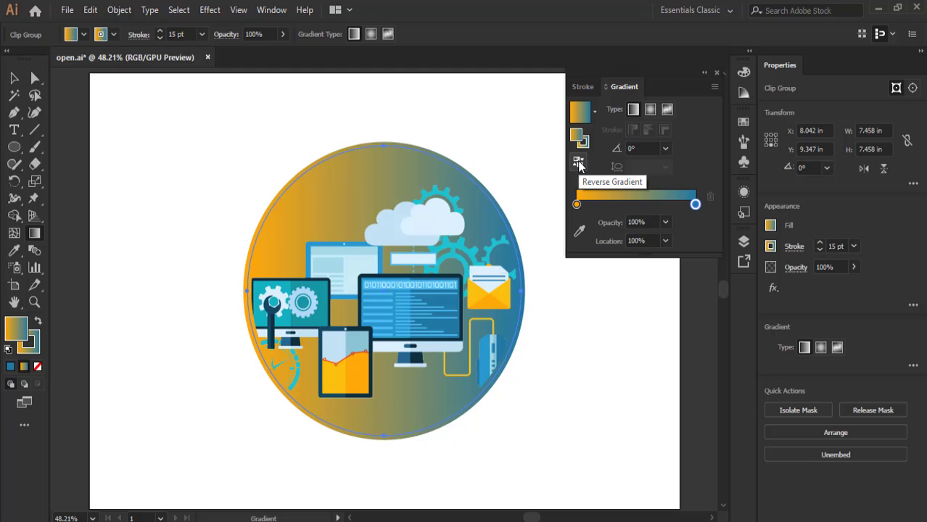
Step: Reverse the fill gradient to run blue-to-orange and close the Gradient panel
click(577, 162)
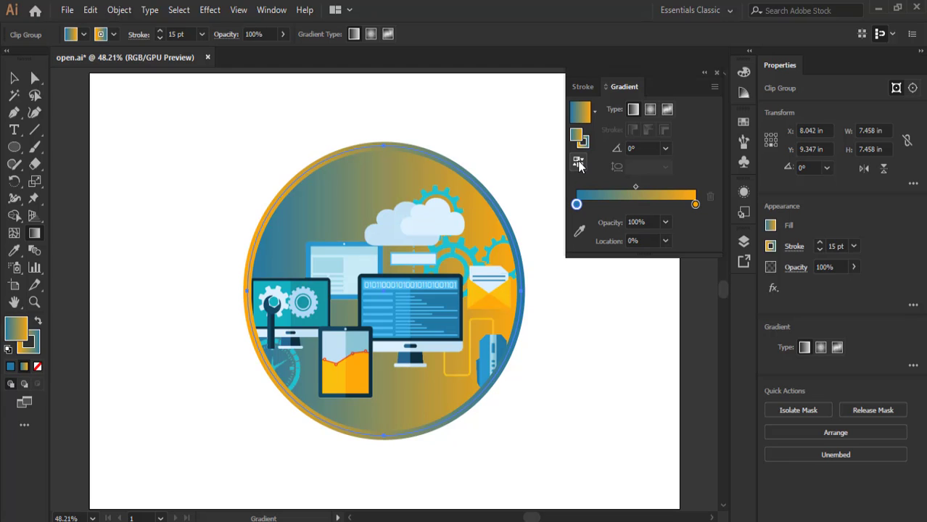
mouse_move(702, 72)
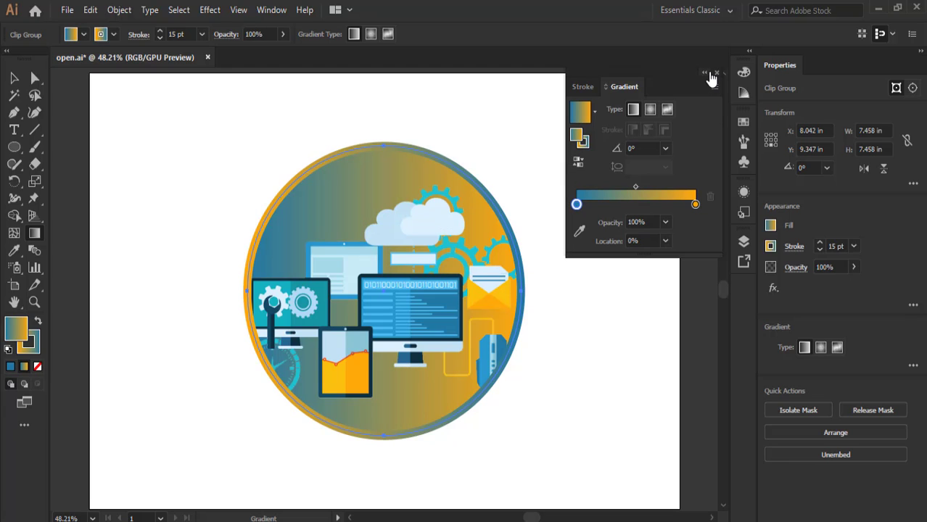
click(713, 72)
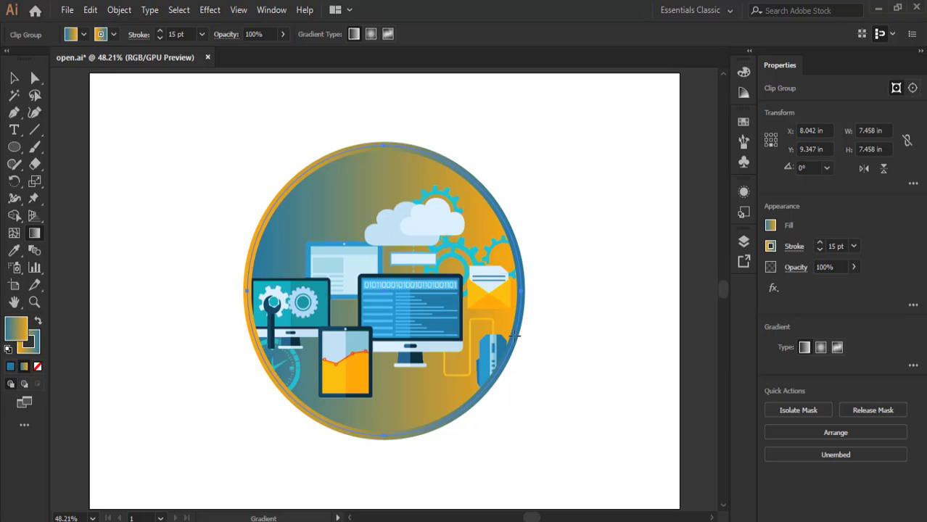
mouse_move(136, 165)
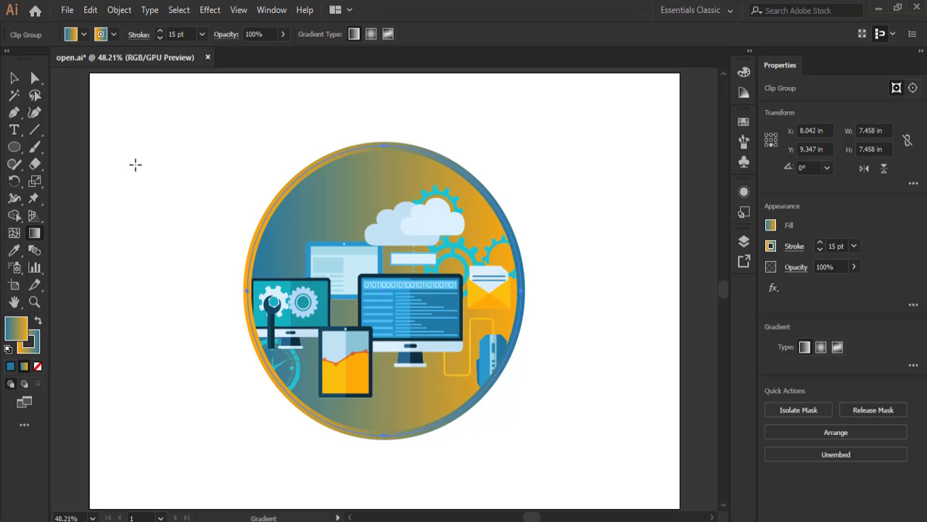
Step: Alt-drag a duplicate of the clip group down and right, then deselect
click(13, 78)
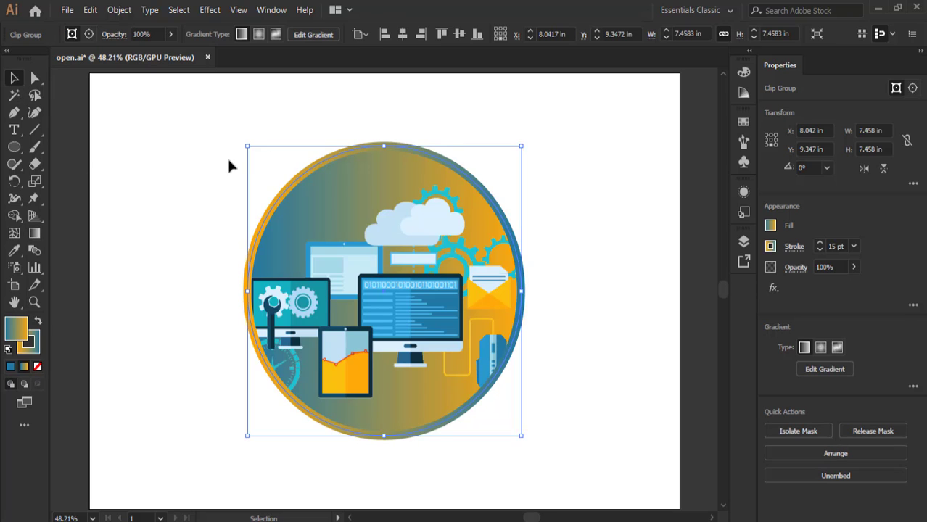
mouse_move(630, 470)
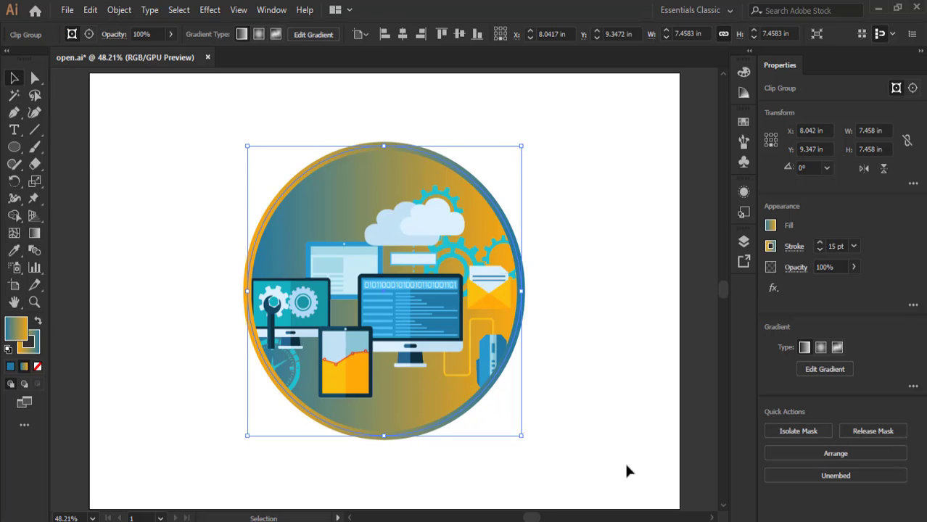
mouse_move(458, 368)
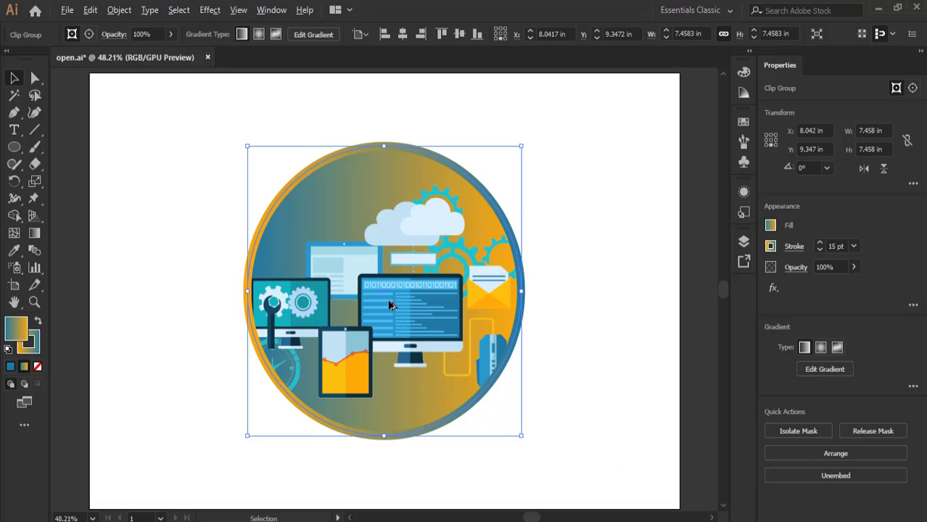
mouse_move(388, 303)
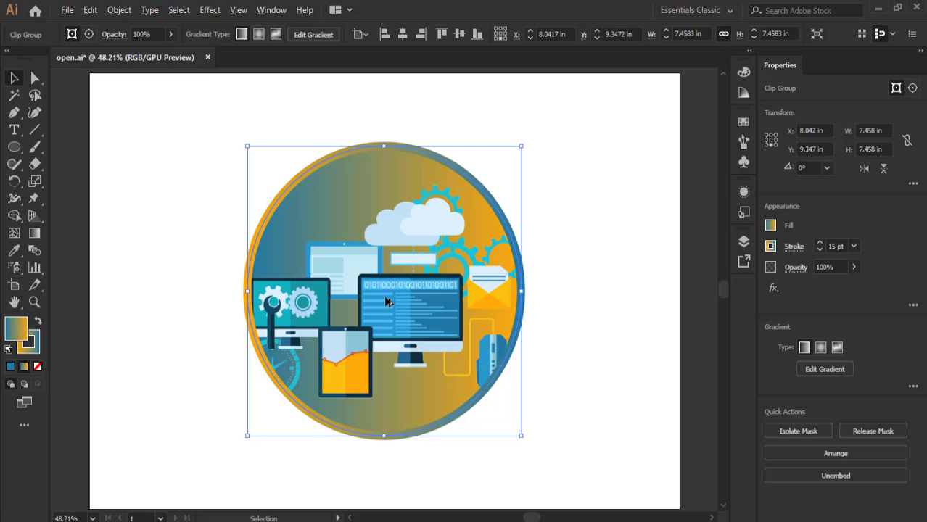
drag(384, 290, 471, 347)
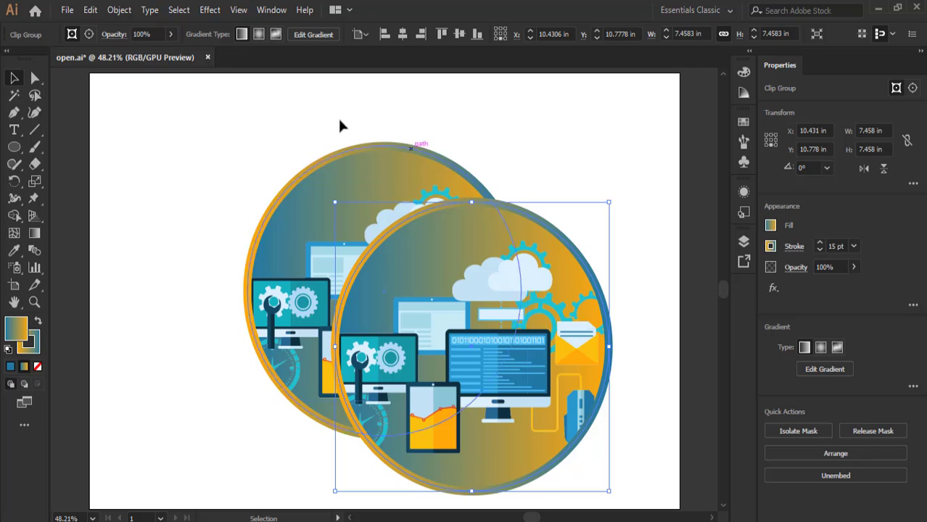
click(220, 8)
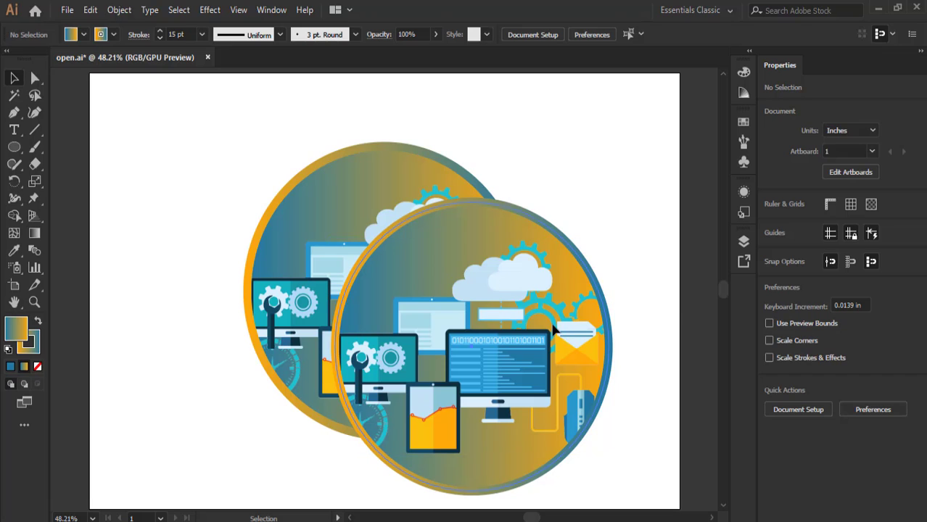
Step: Apply a Gaussian Blur to the duplicated circle with Preview on and a reduced radius
click(557, 330)
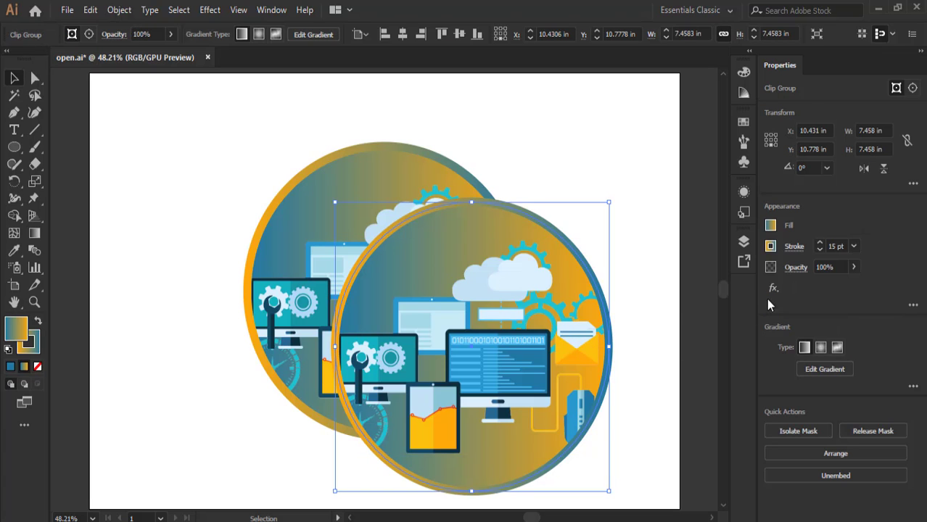
mouse_move(774, 288)
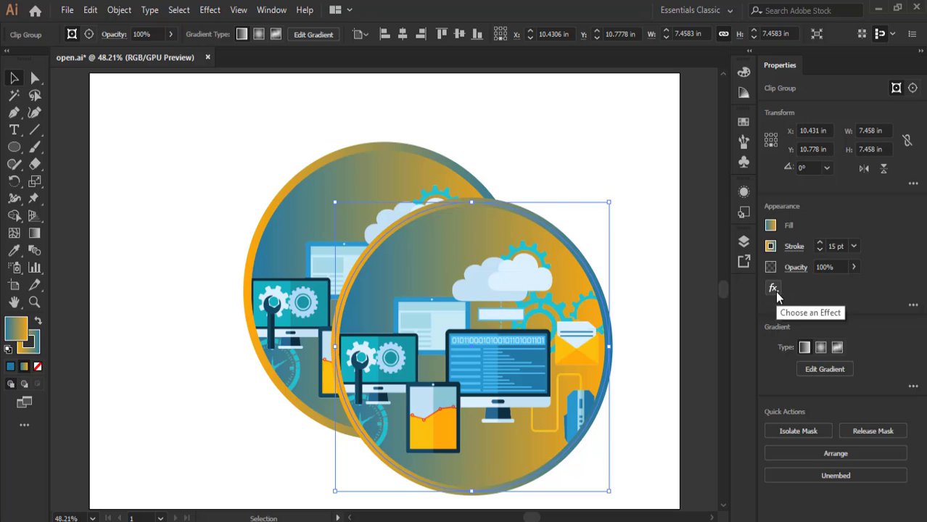
click(771, 287)
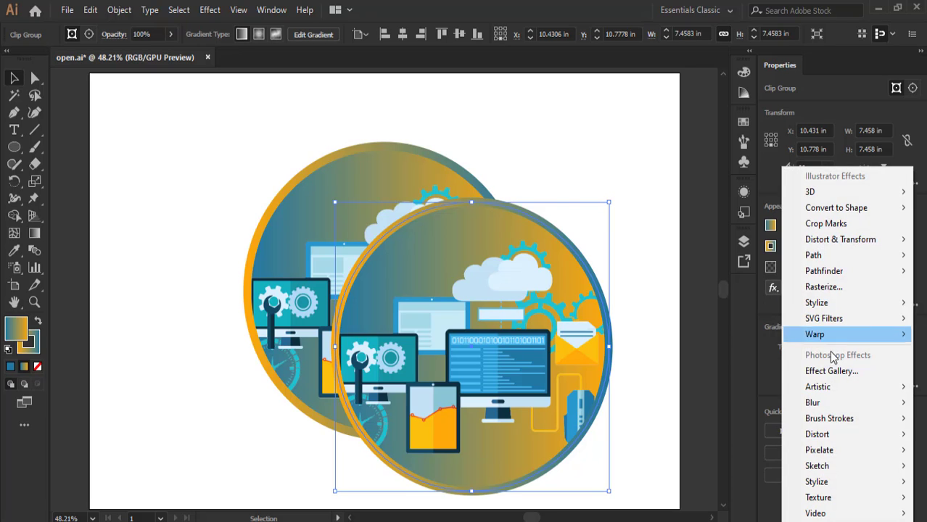
mouse_move(812, 403)
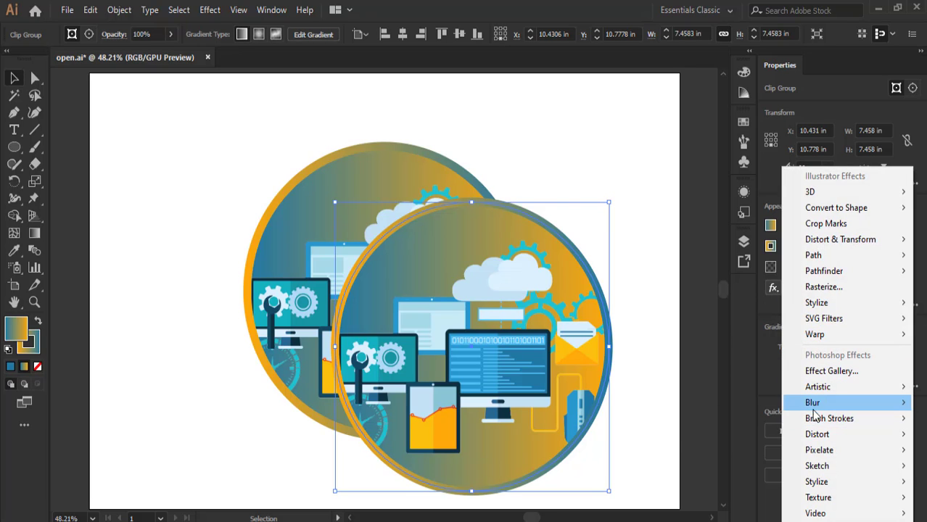
mouse_move(812, 403)
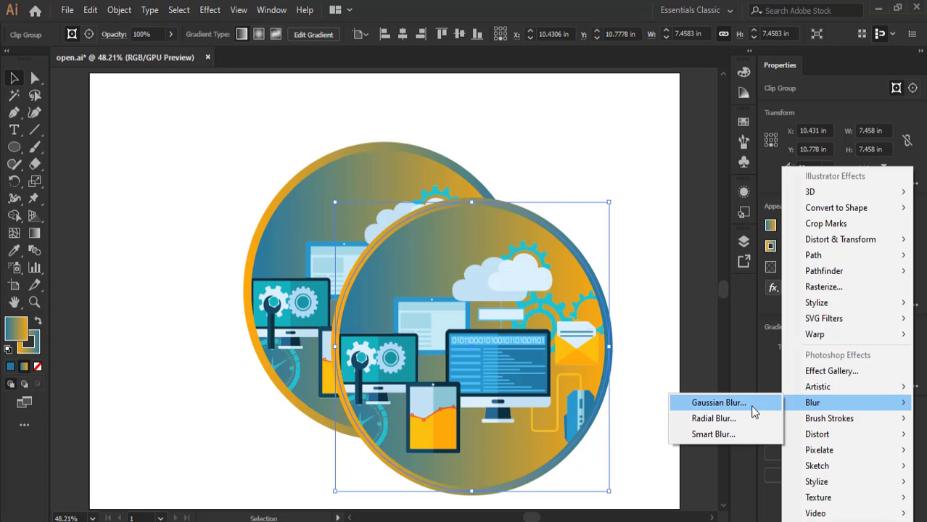
click(712, 403)
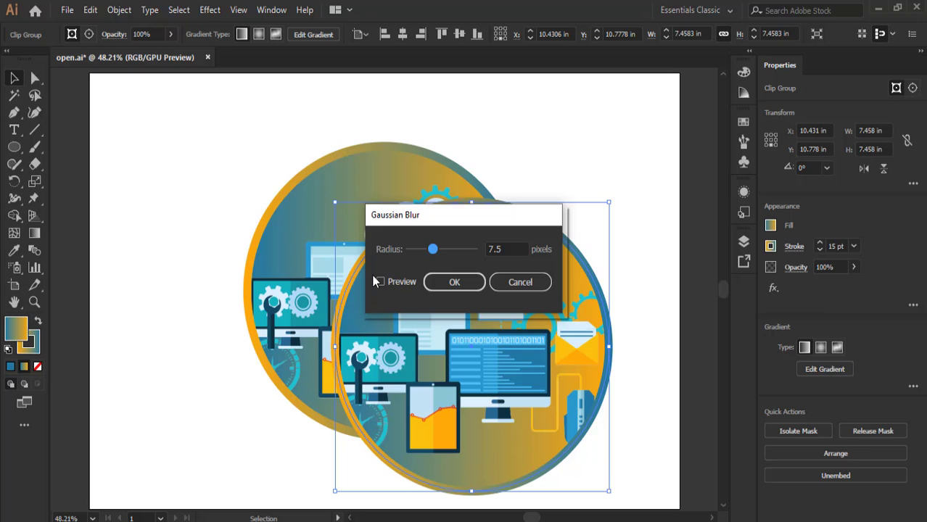
click(380, 281)
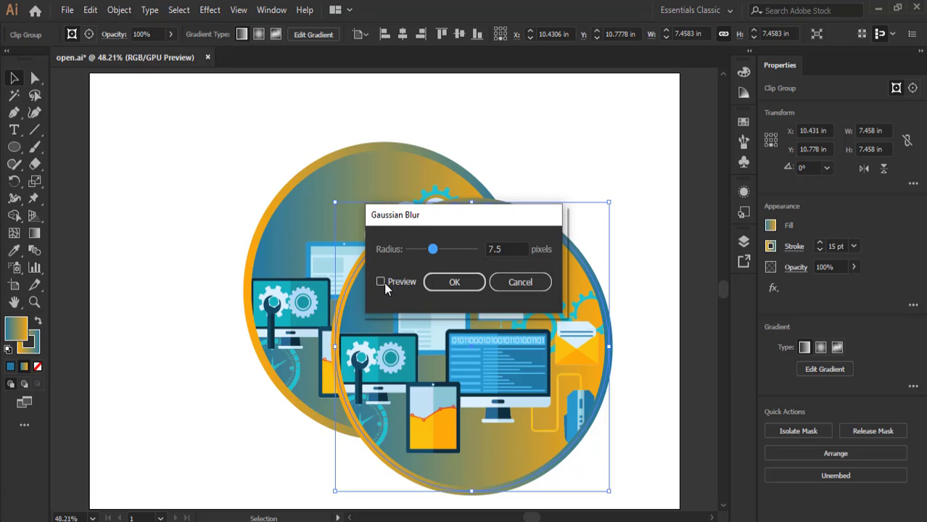
click(380, 281)
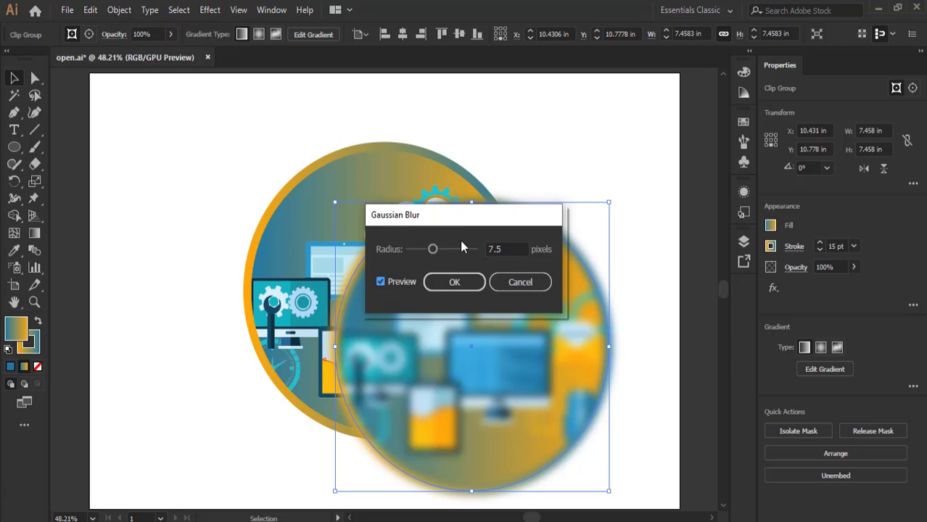
drag(432, 249, 427, 250)
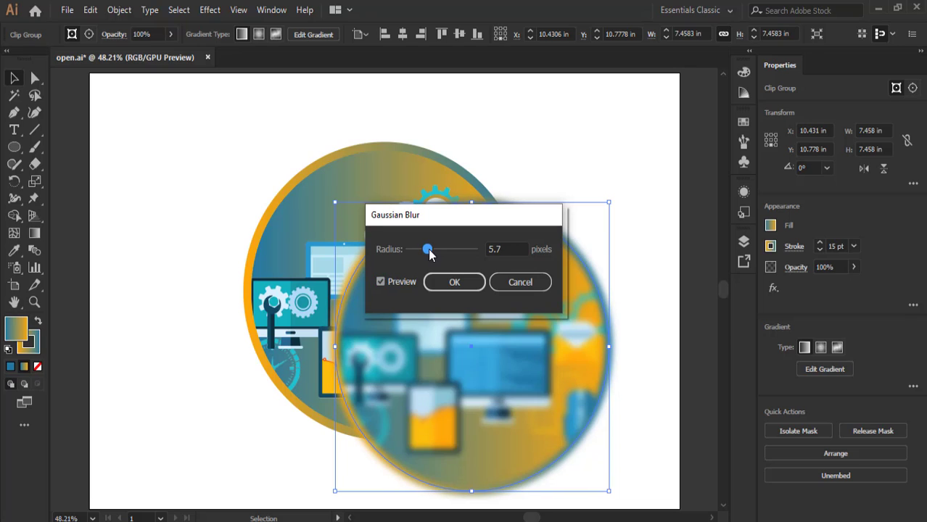
drag(426, 249, 424, 249)
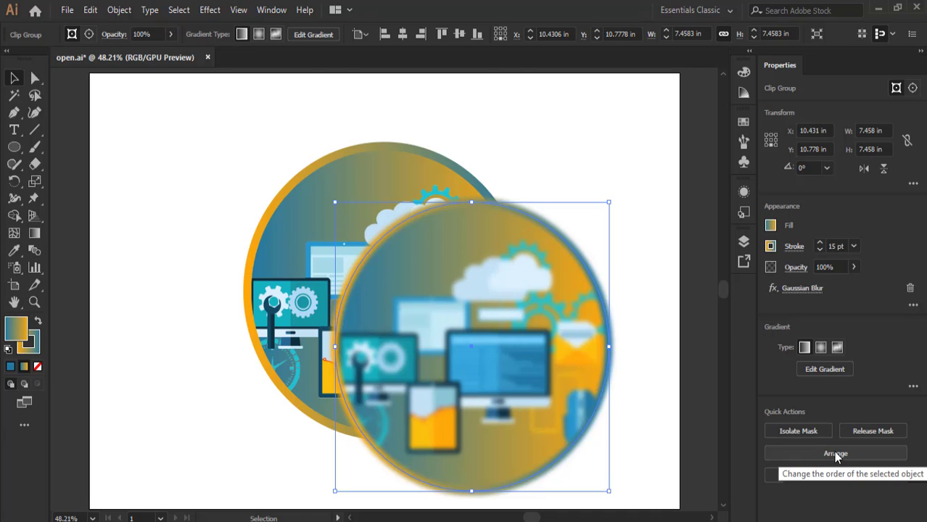
Step: Send the blurred copy backward so it sits behind the sharp original circle
click(844, 453)
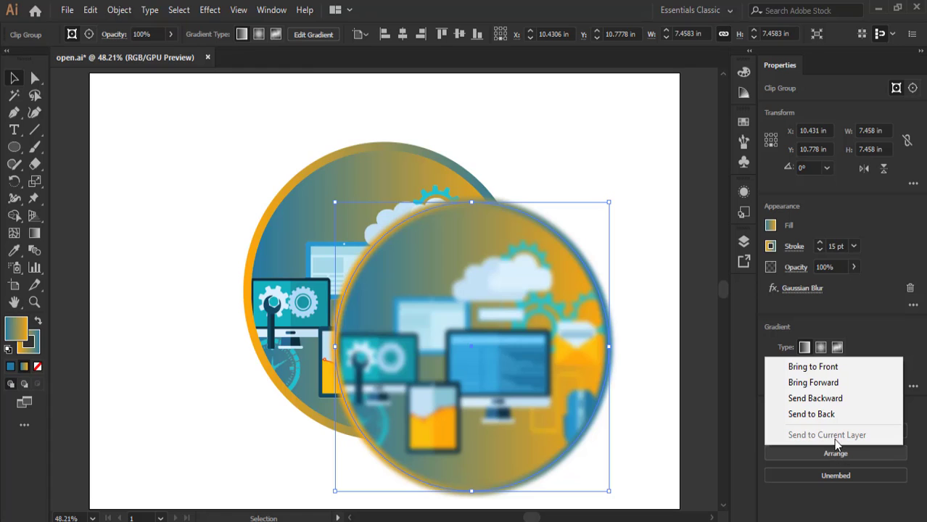
click(815, 397)
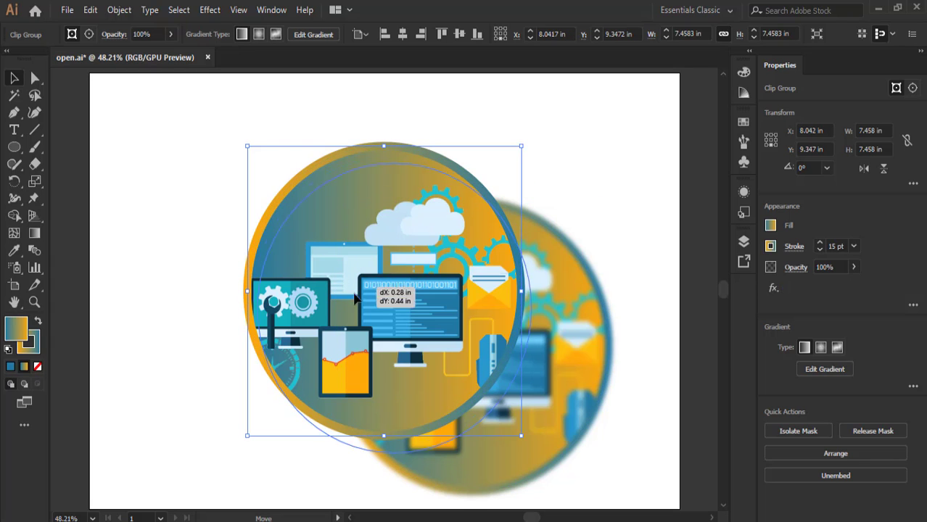
Step: Overlay the sharp circle on its shadow, group them, and move the group toward the artboard centre
drag(355, 298, 426, 319)
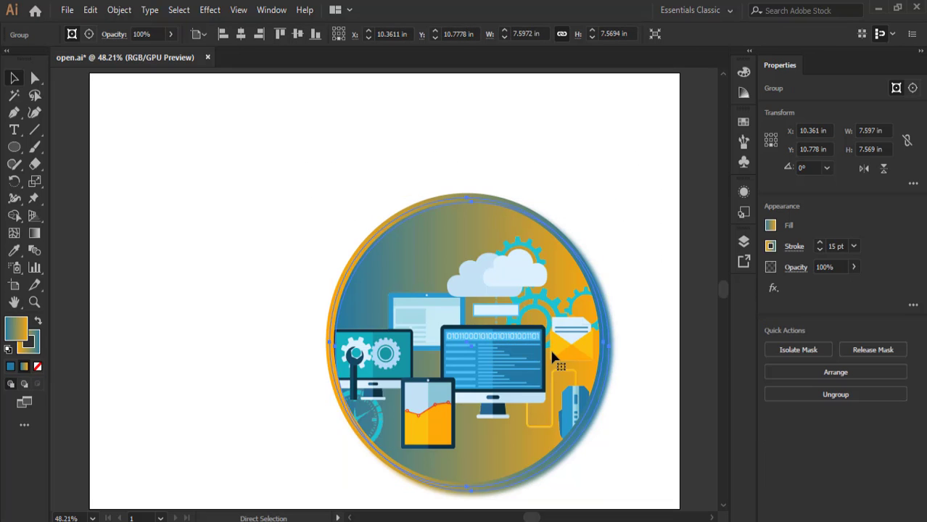
drag(563, 355, 380, 287)
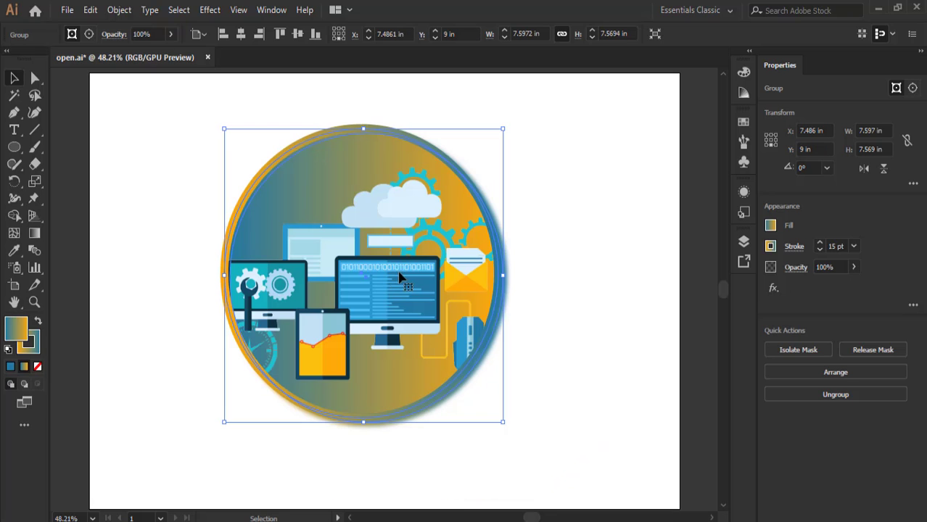
mouse_move(292, 238)
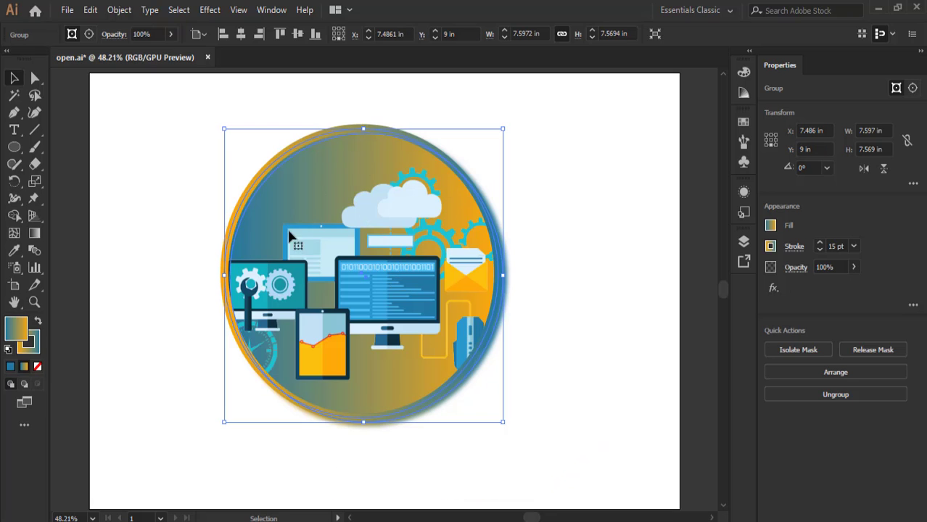
mouse_move(335, 146)
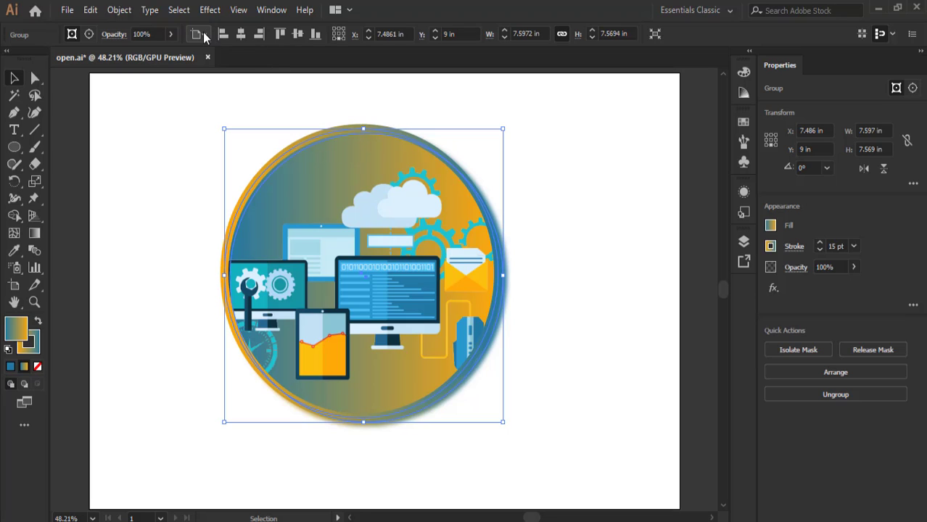
Step: Align the group to the artboard, centred horizontally and vertically, then deselect
click(197, 35)
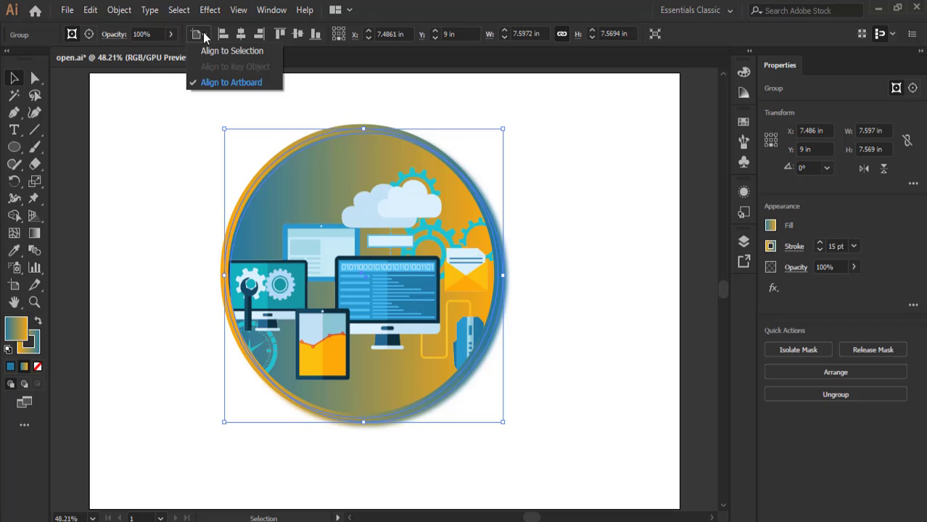
mouse_move(208, 41)
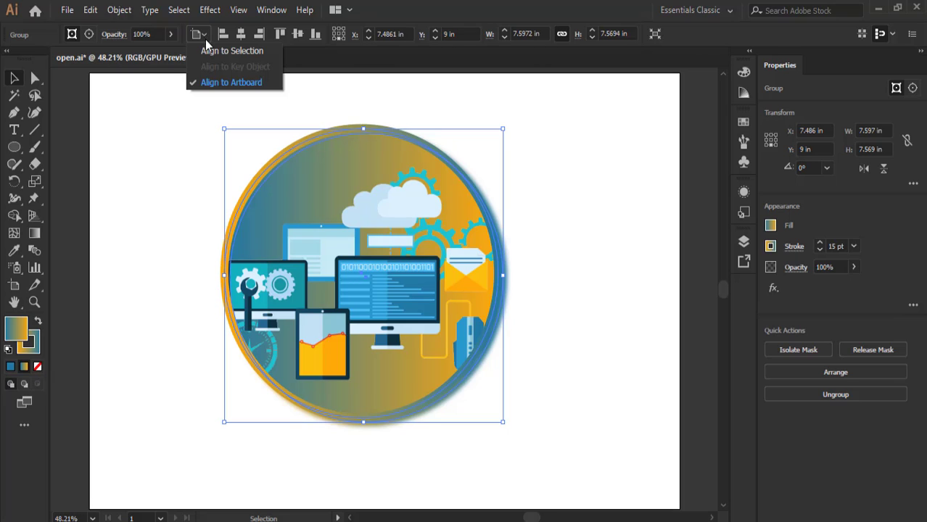
mouse_move(247, 53)
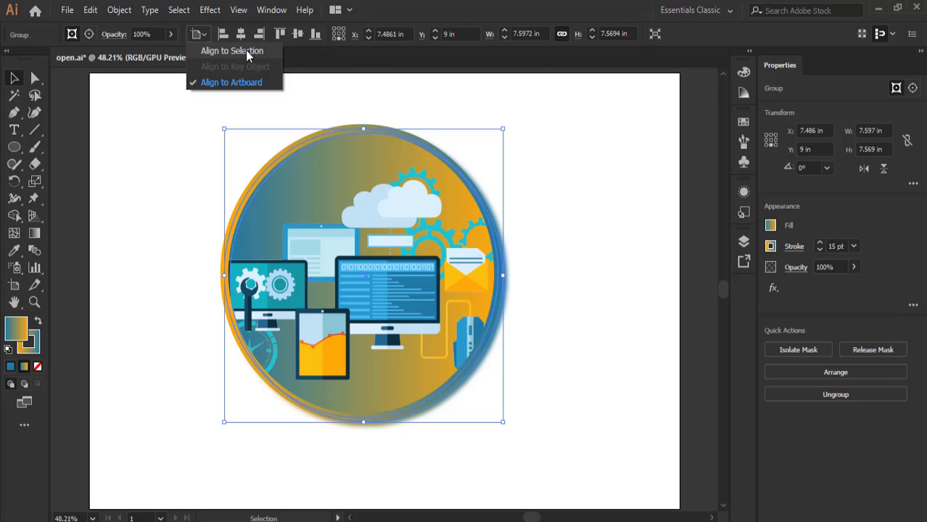
mouse_move(242, 93)
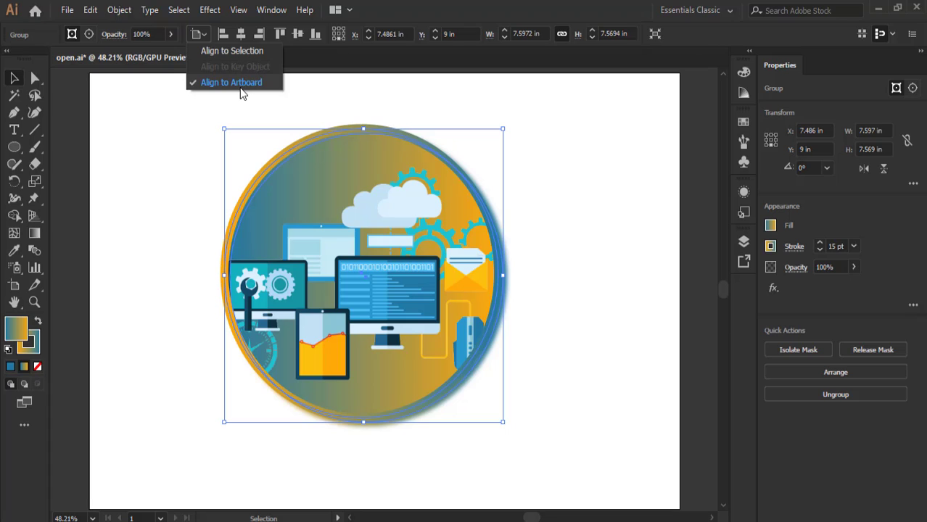
click(229, 81)
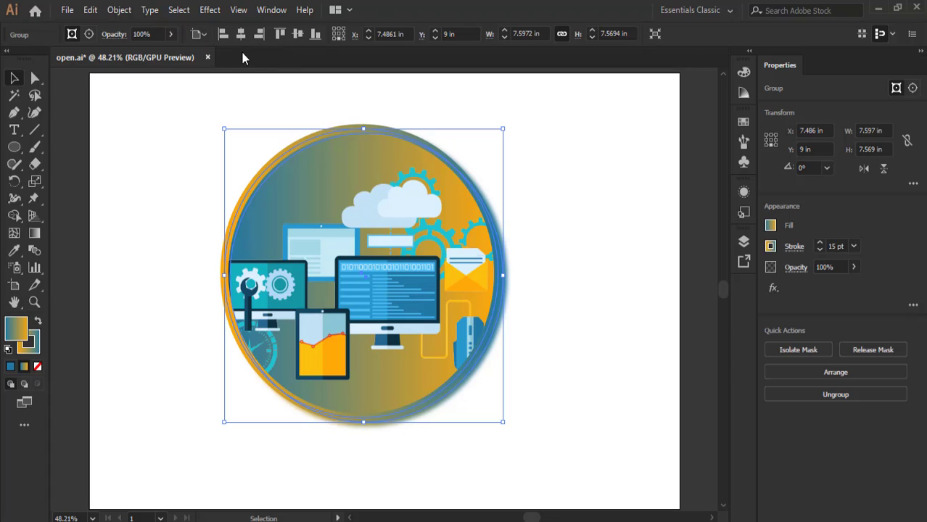
click(241, 35)
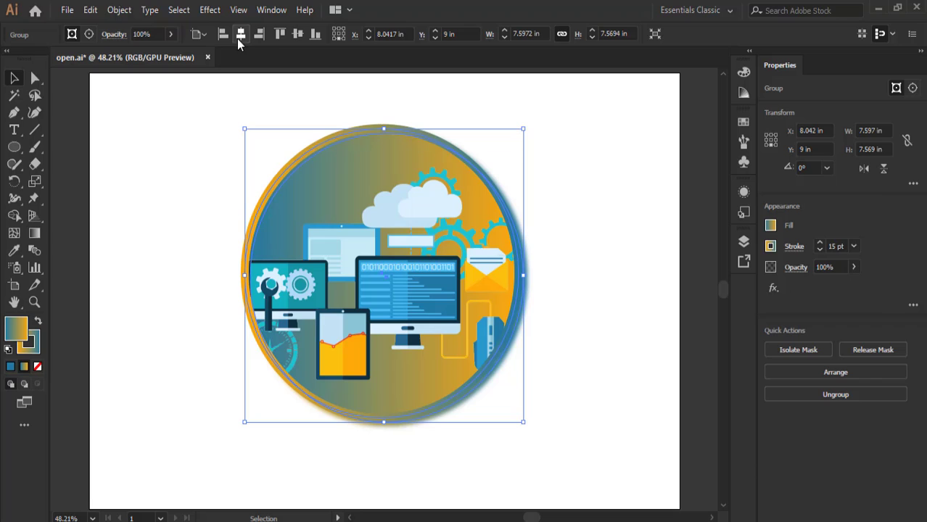
click(296, 35)
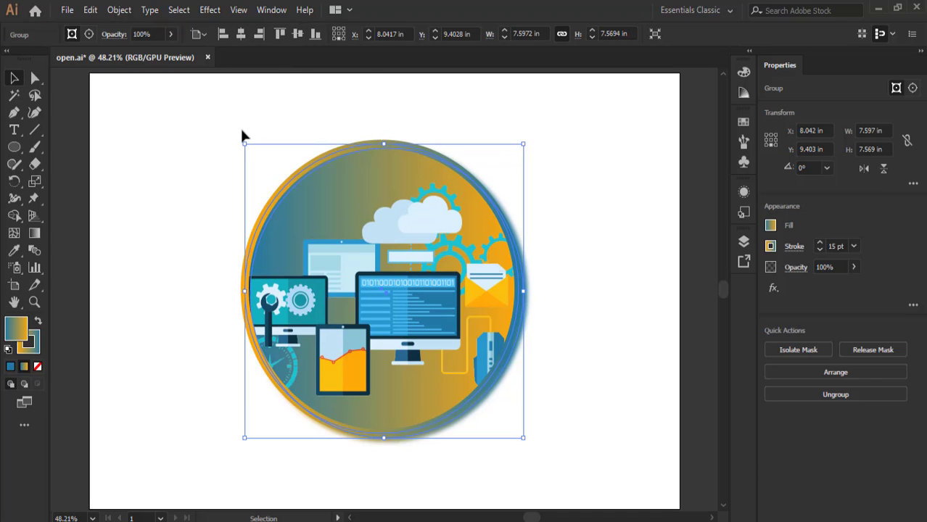
click(179, 217)
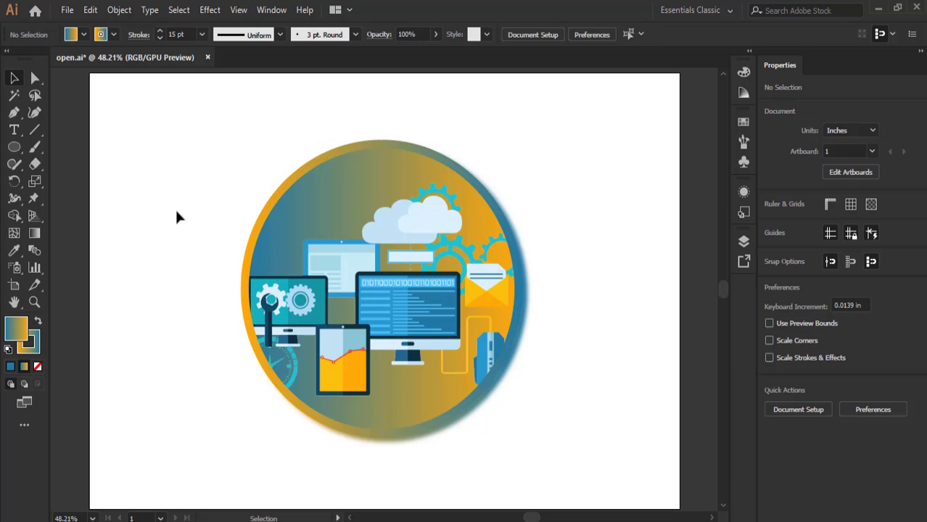
mouse_move(484, 425)
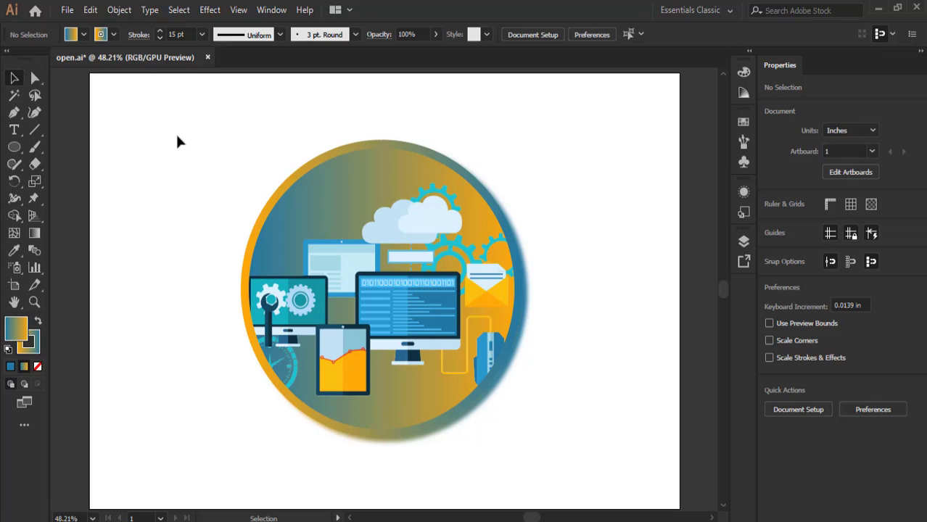
mouse_move(482, 183)
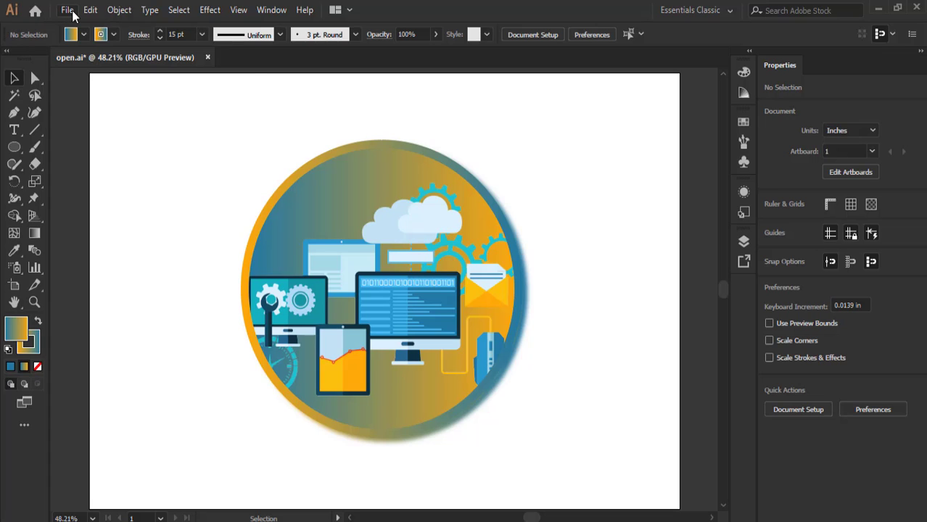
Step: Bring up File > Export > Export for Screens for the artboard
click(66, 10)
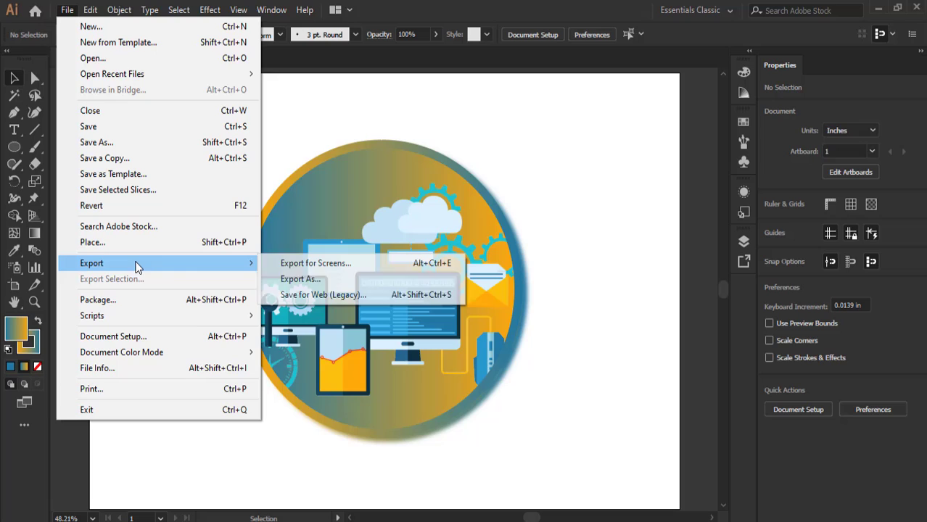
mouse_move(316, 263)
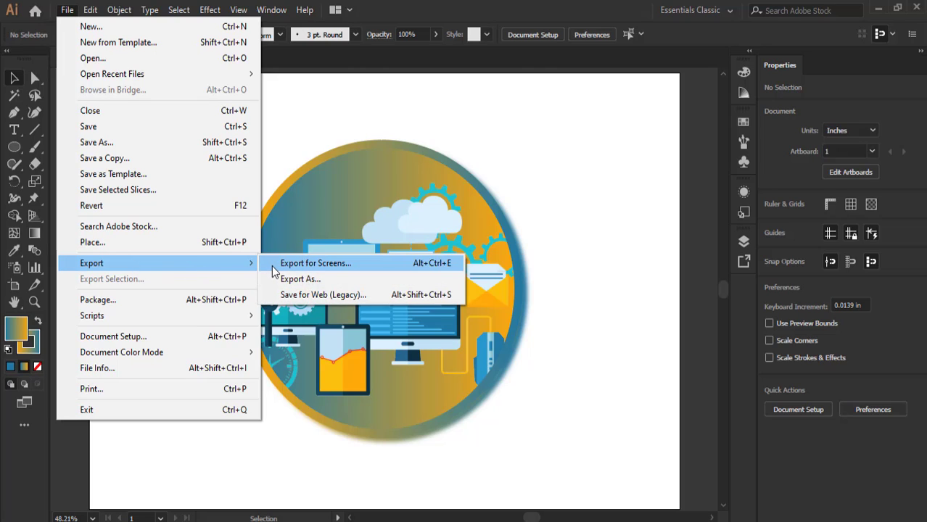
mouse_move(299, 278)
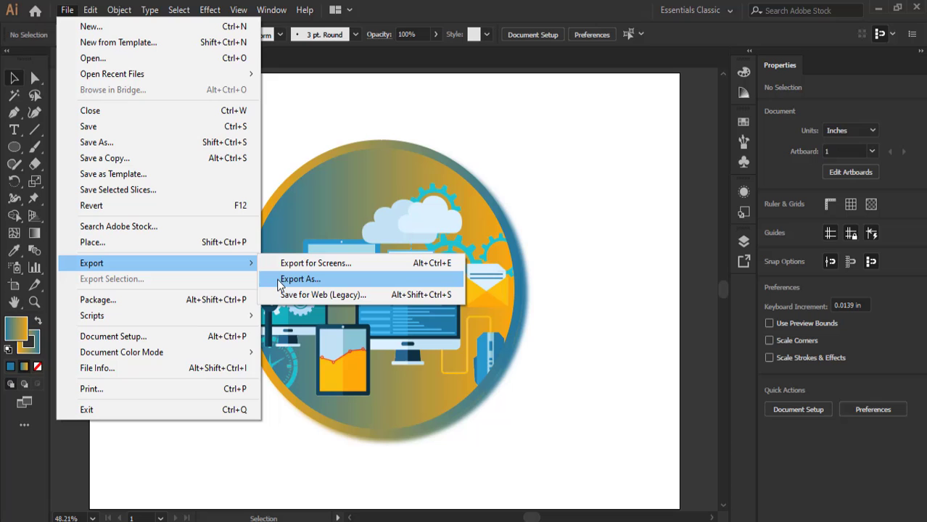
click(313, 263)
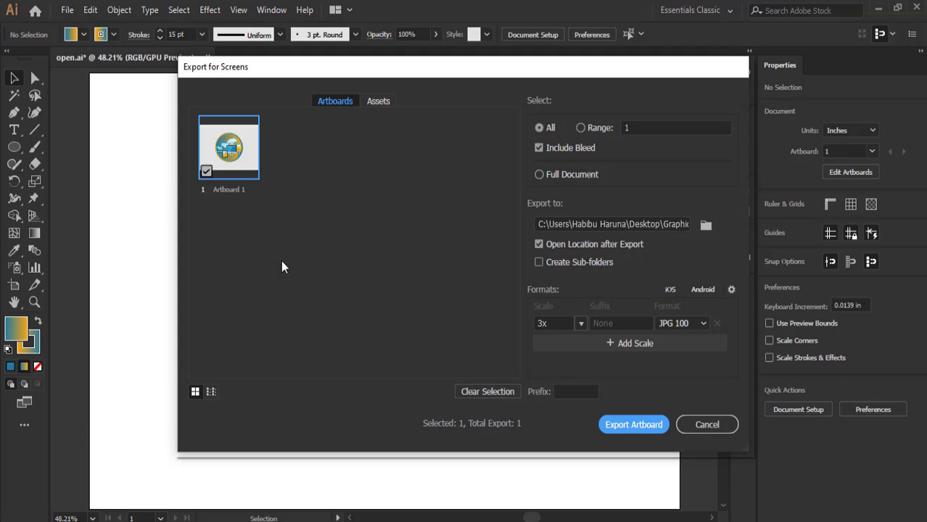
Step: Rename the artboard to Picture, keep the JPG 100 format, and export the artboard
double_click(228, 188)
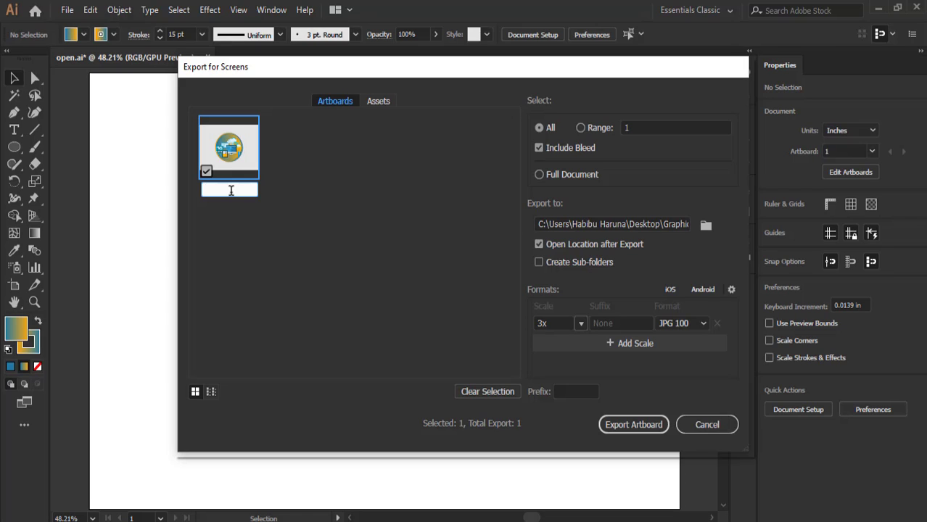
text(Picture)
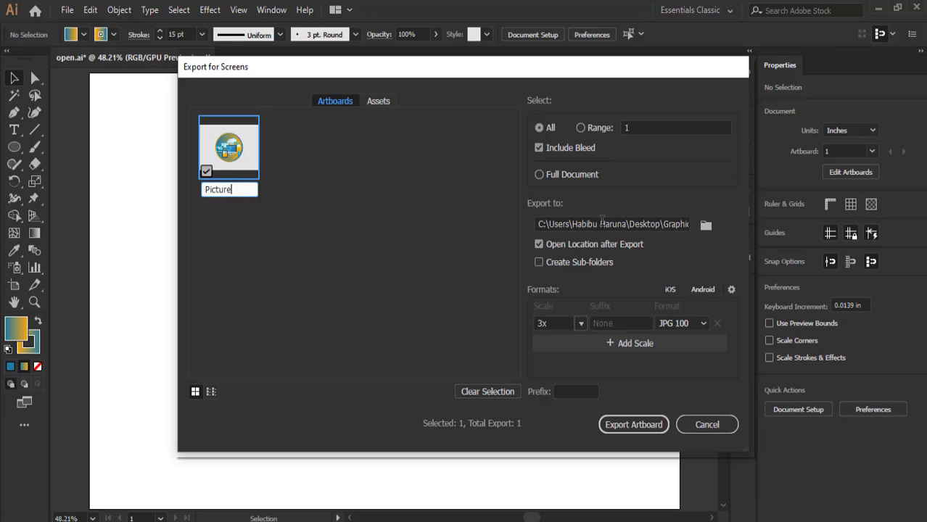
mouse_move(602, 224)
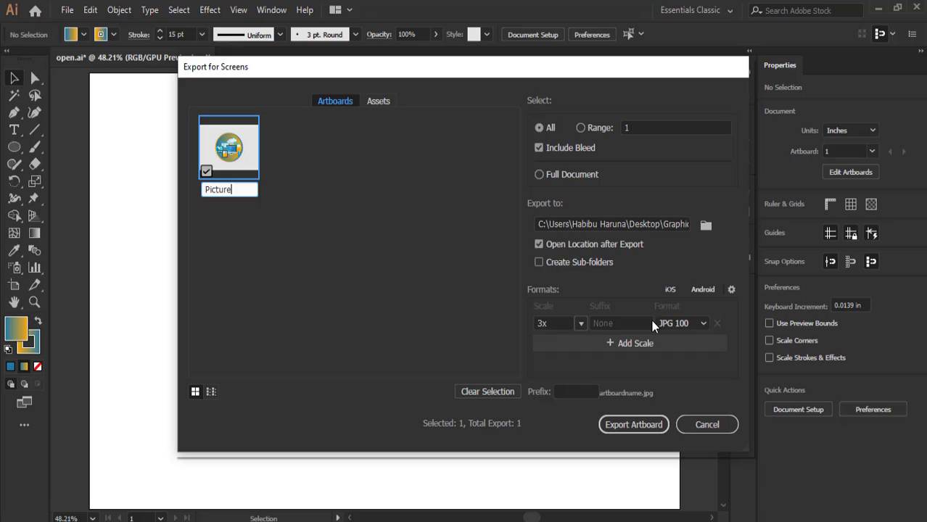
click(702, 323)
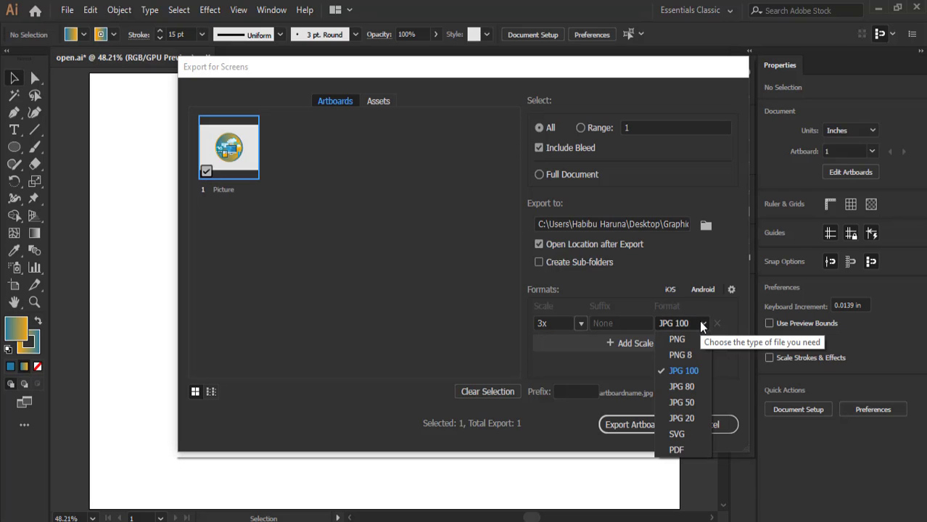
mouse_move(683, 385)
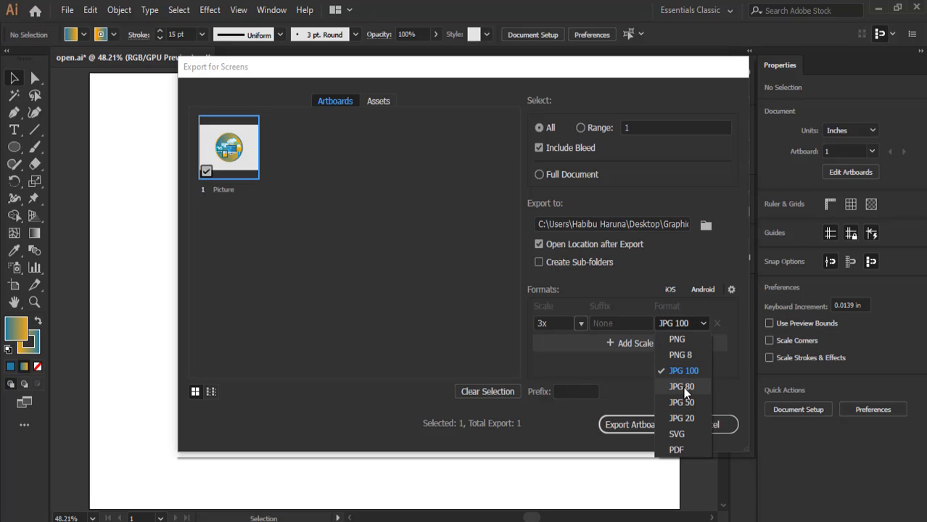
mouse_move(676, 432)
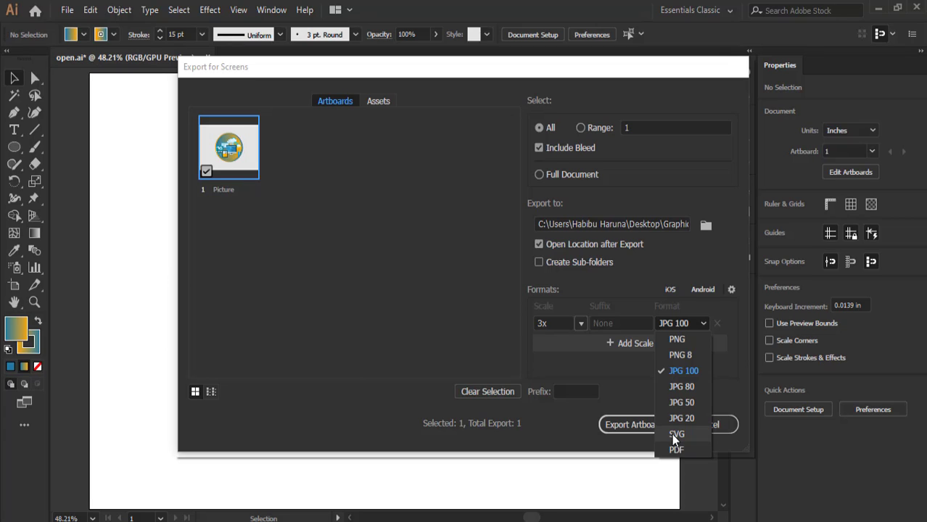
mouse_move(684, 340)
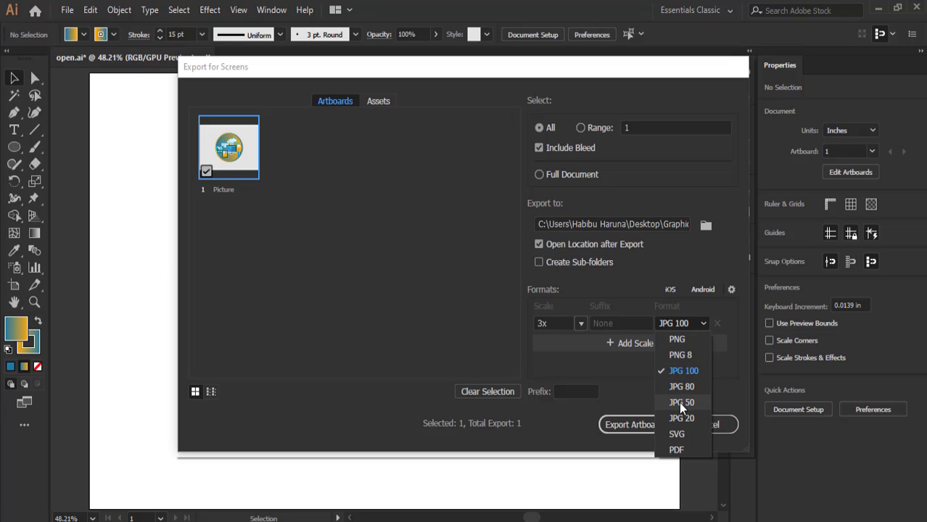
mouse_move(674, 449)
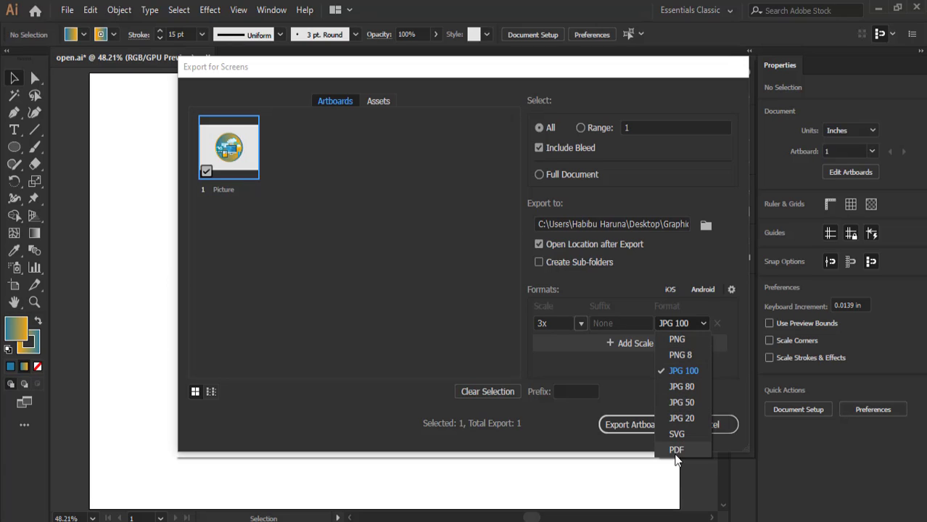
mouse_move(626, 380)
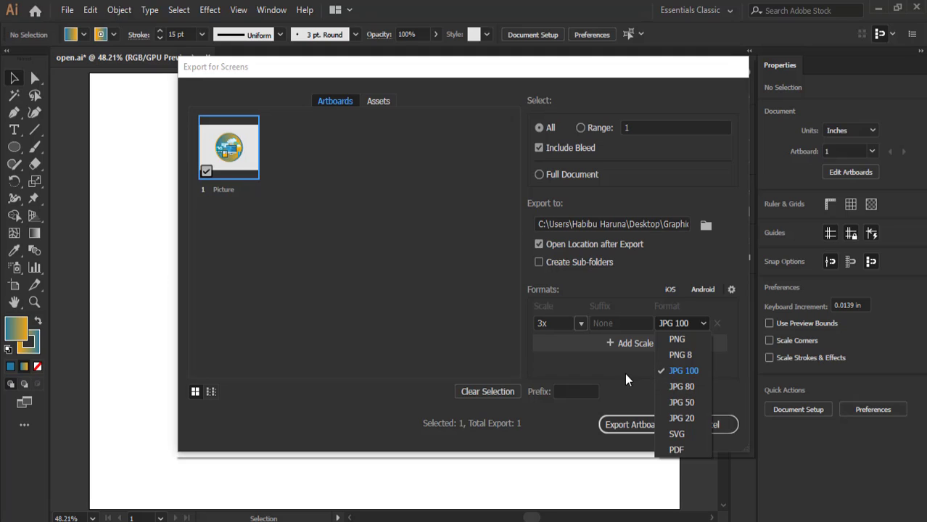
click(684, 371)
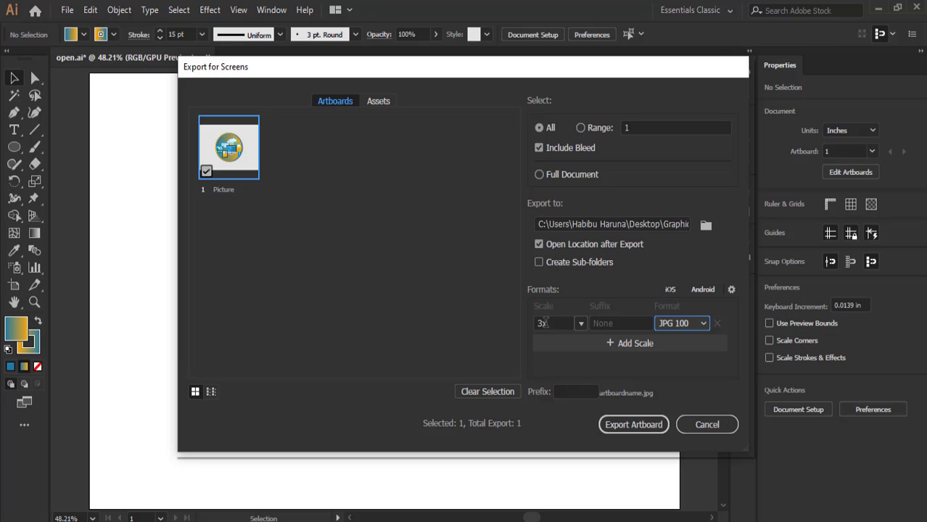
click(633, 423)
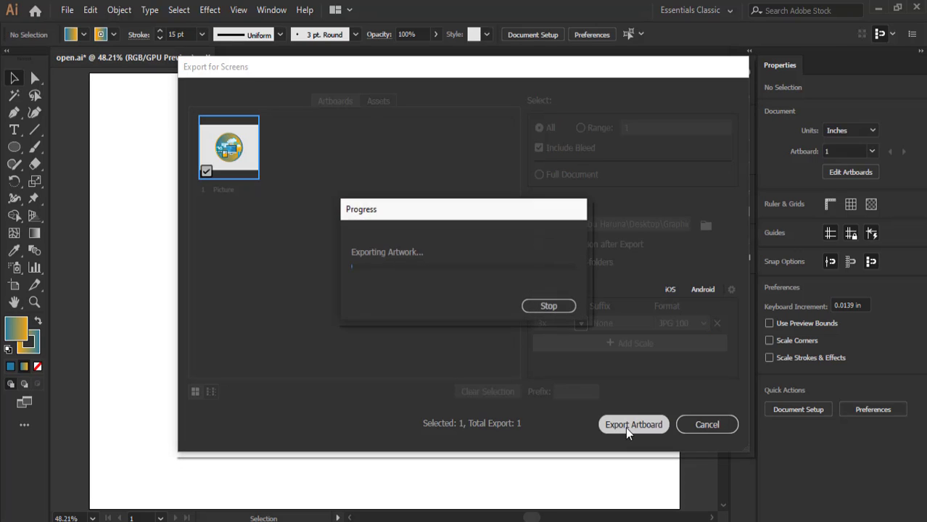
click(632, 423)
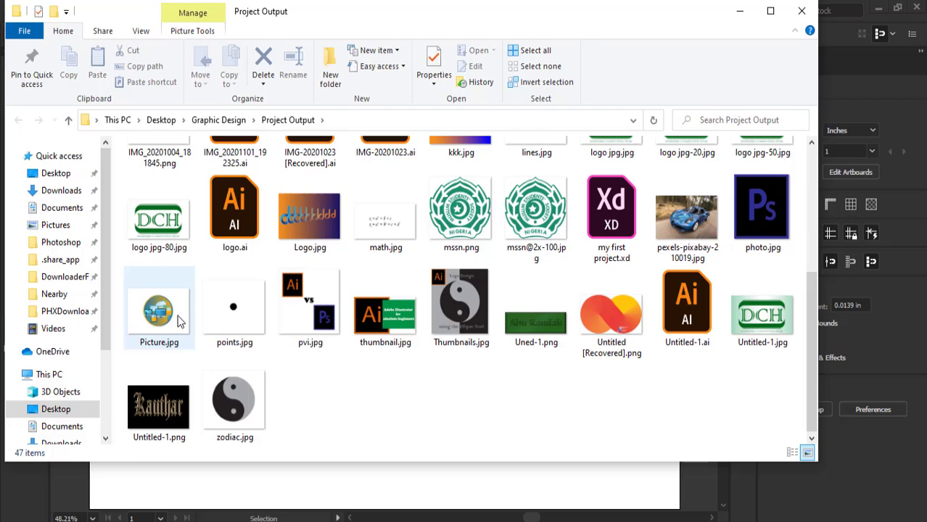
Step: Open Picture.jpg from the Project Output folder to view the finished illustration
click(158, 307)
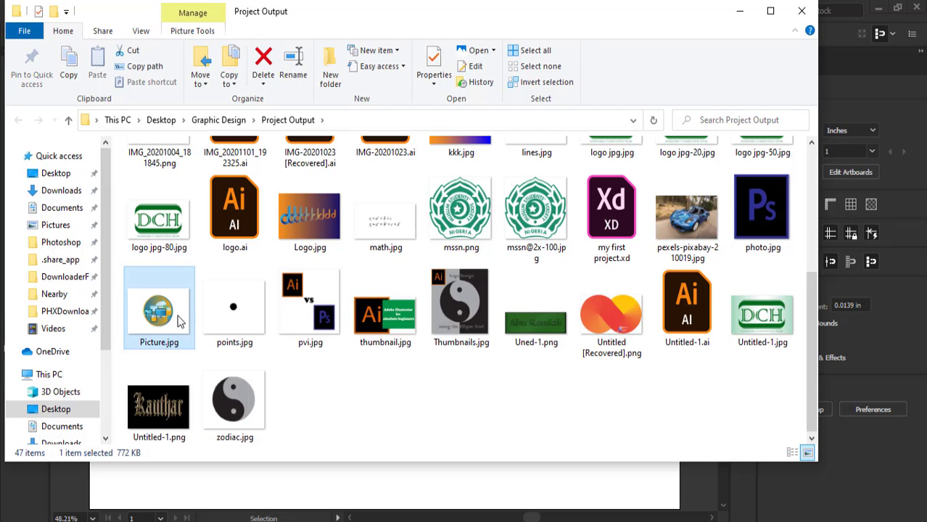
double_click(159, 308)
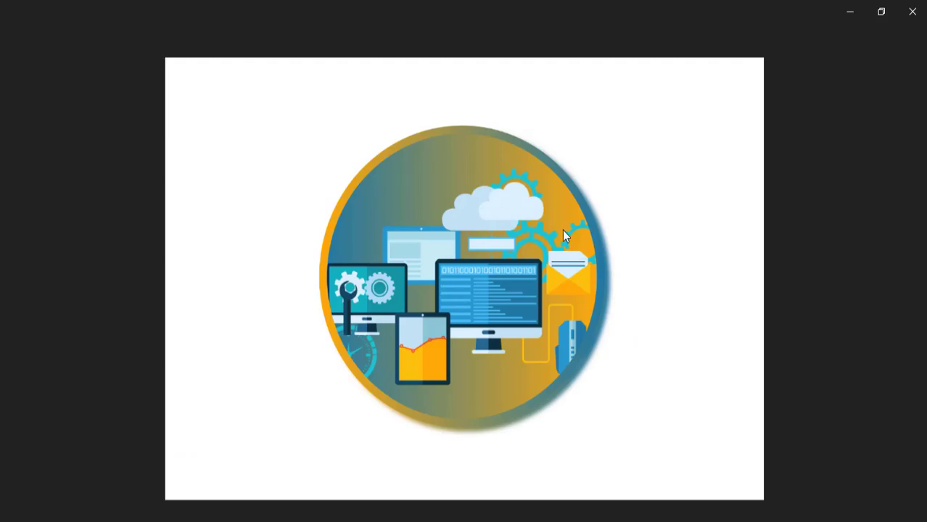